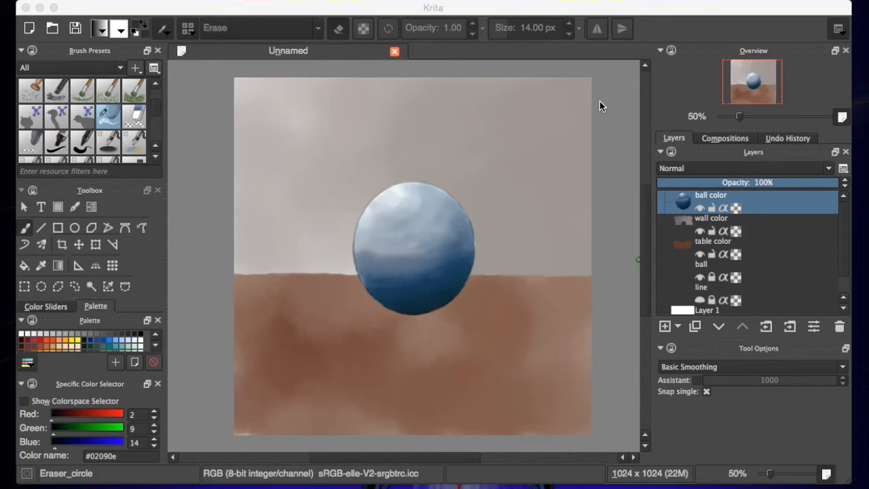
mouse_move(368, 236)
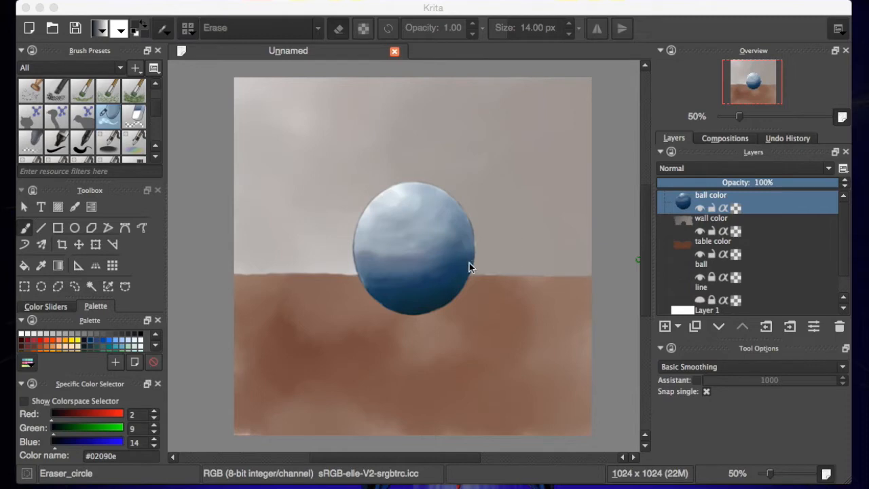
mouse_move(467, 301)
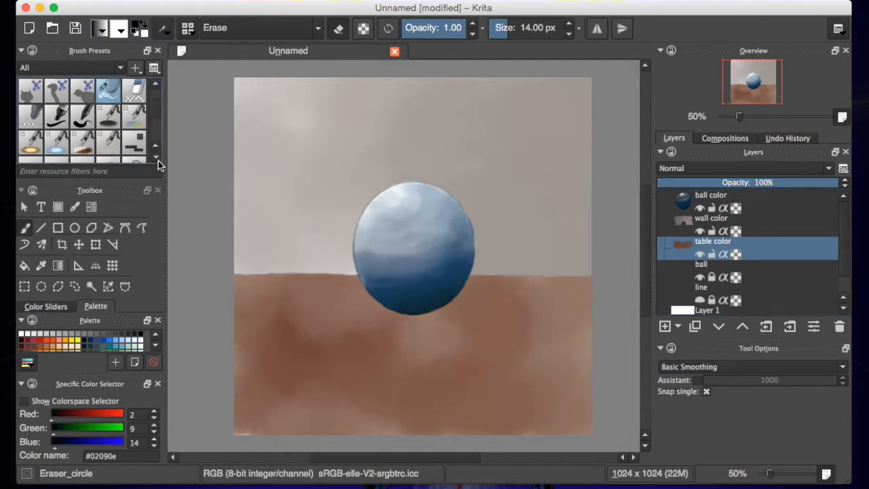
Scroll through the Brush Presets docker to browse the soft texture brushes
scroll(down, 3)
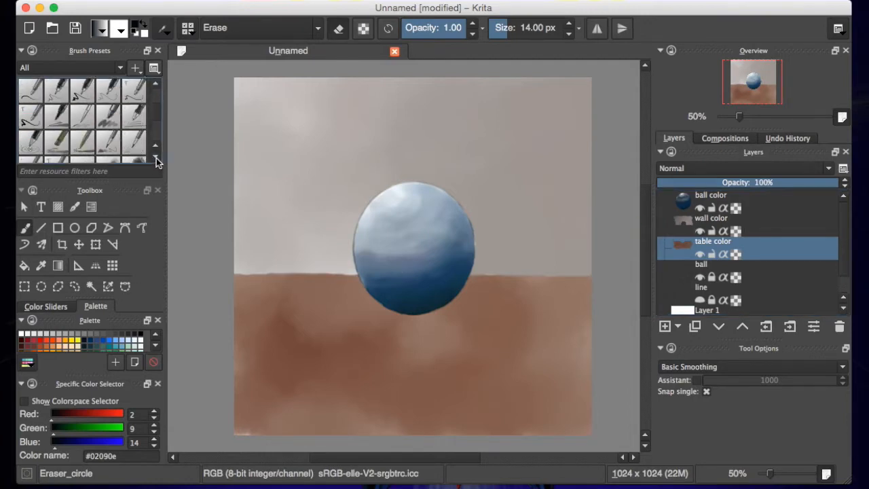
scroll(down, 3)
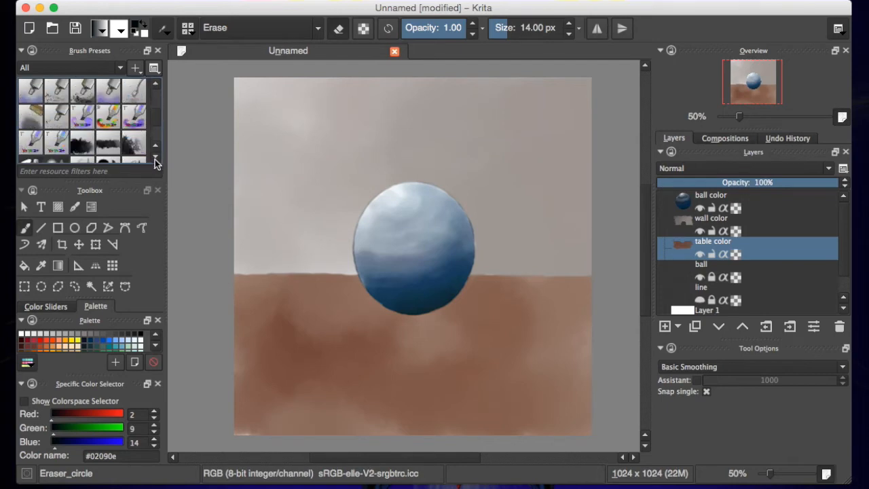
scroll(down, 3)
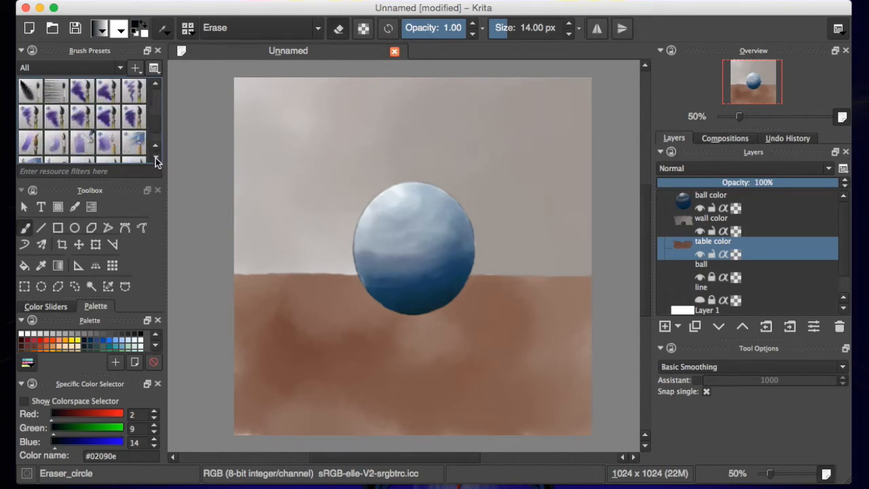
scroll(down, 3)
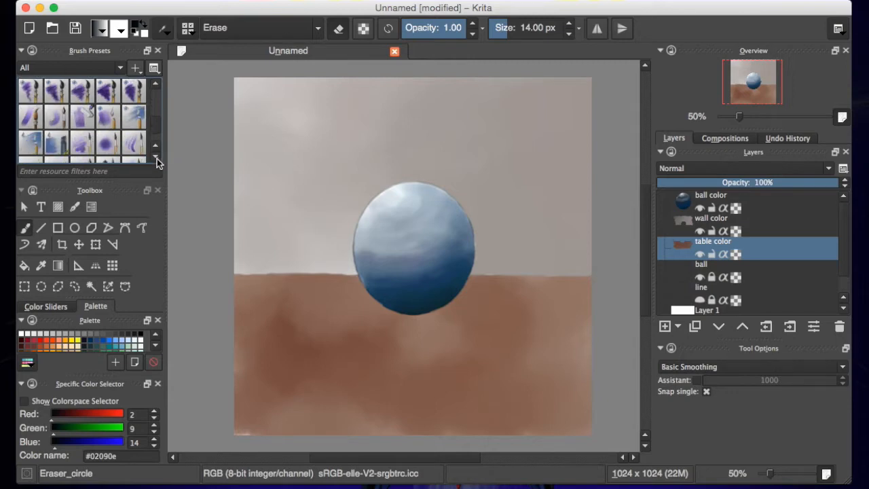
Choose the Scatter Soft preset and pick a dark brown shadow colour from the pop-up palette wheel
click(105, 142)
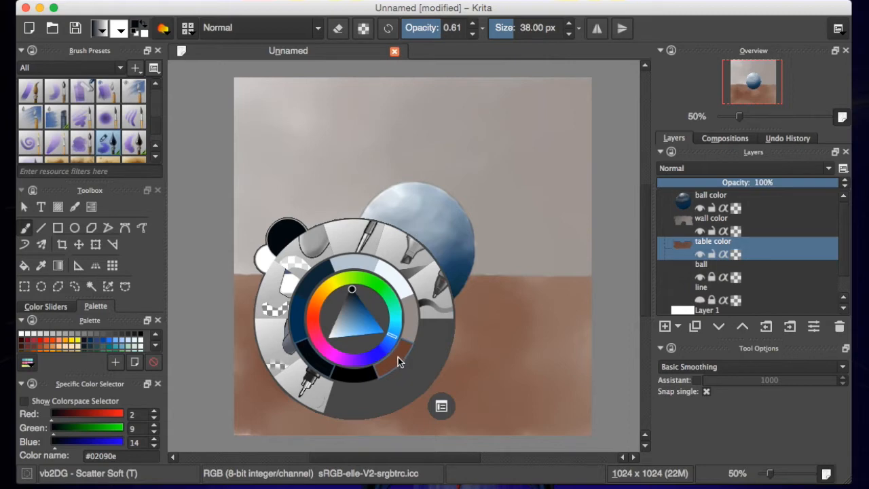
mouse_move(406, 349)
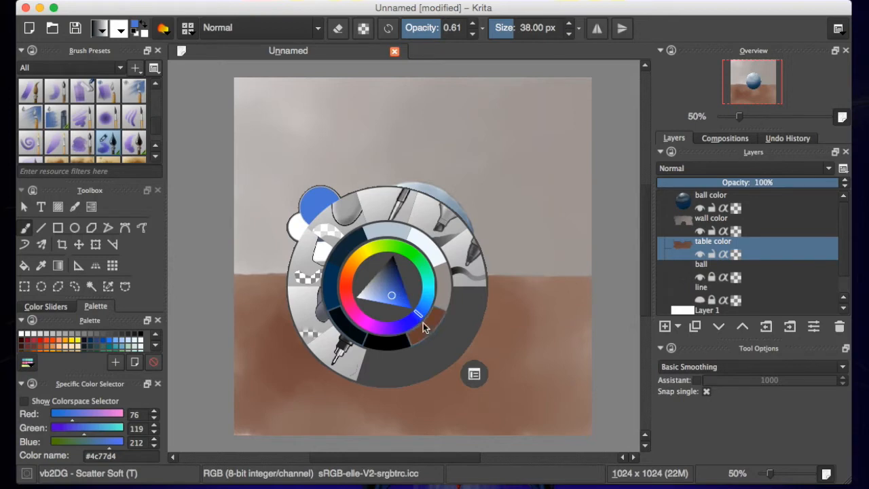
click(393, 330)
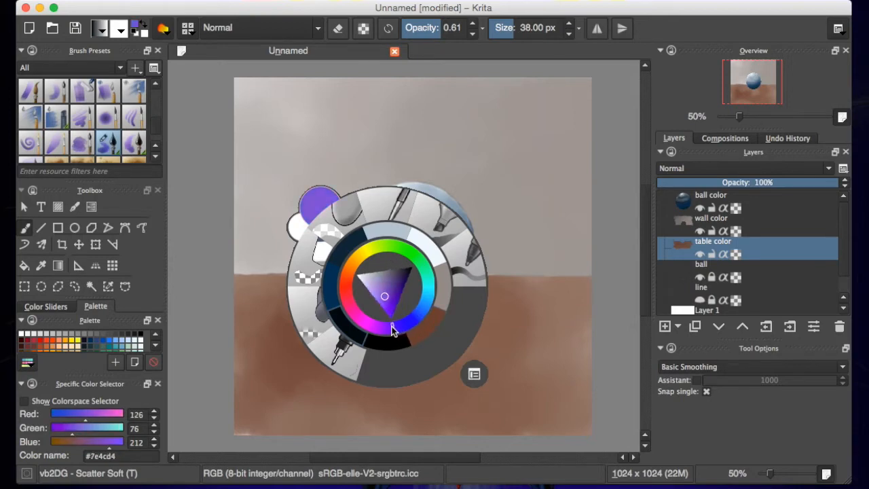
click(380, 297)
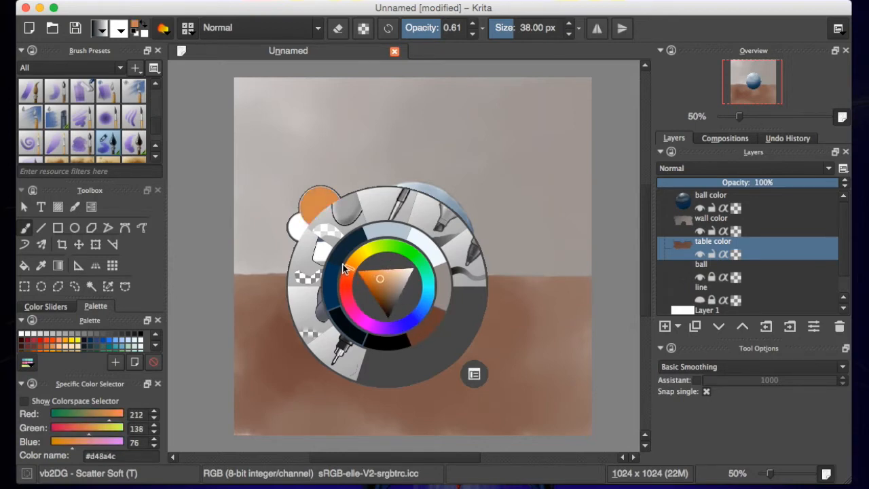
click(387, 302)
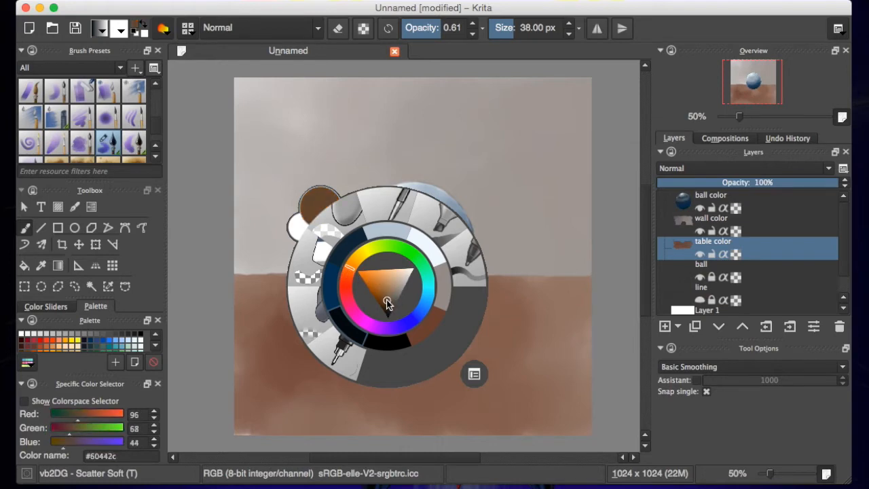
click(388, 304)
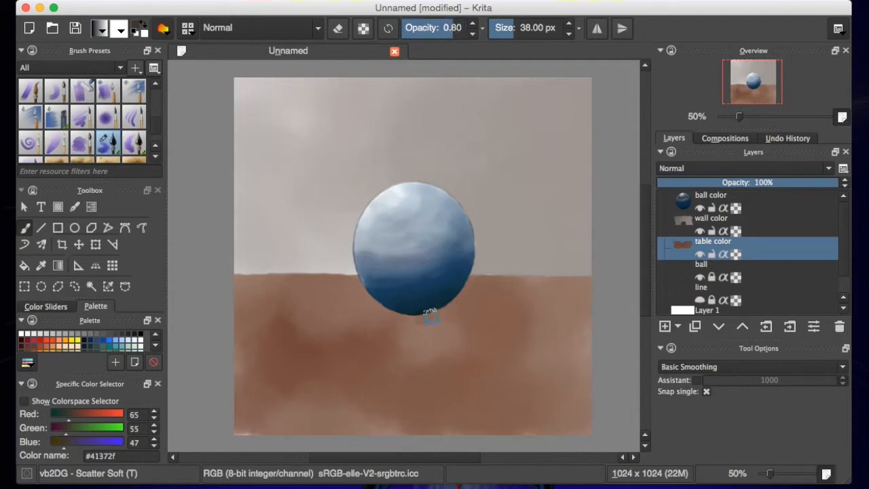
Lay soft dark-brown shadow strokes under and to the right of the sphere
drag(432, 315, 406, 314)
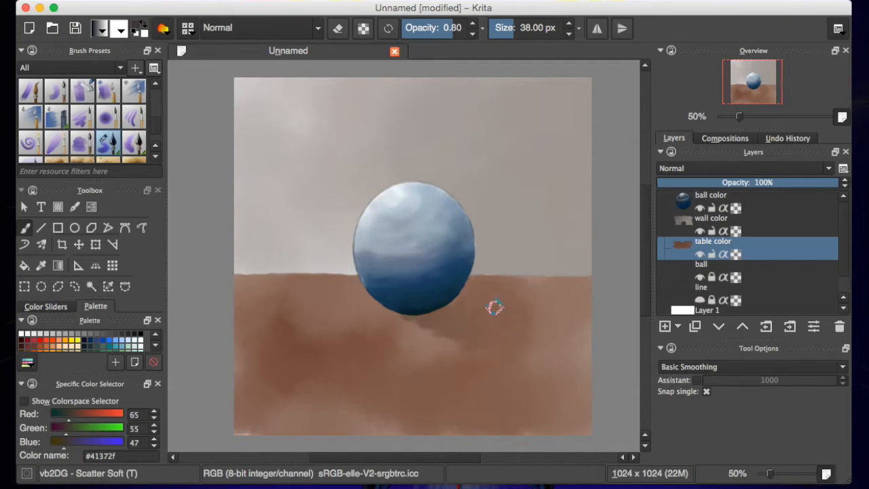
mouse_move(476, 334)
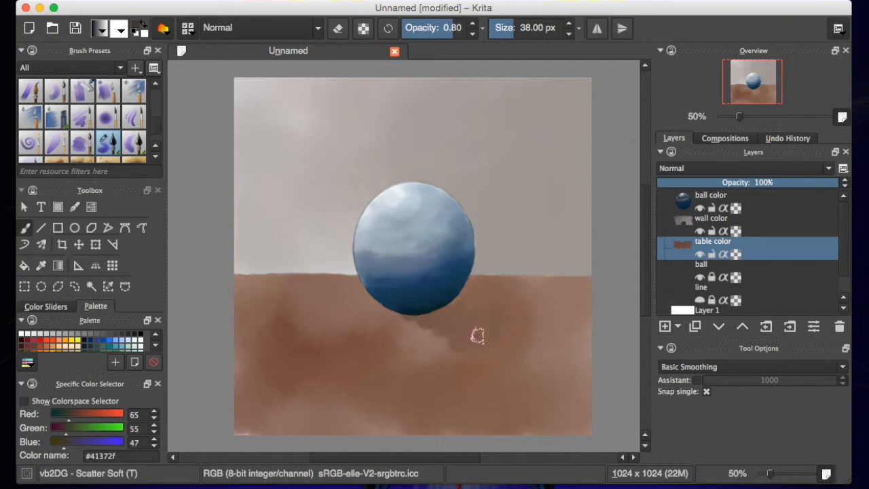
drag(477, 337, 408, 317)
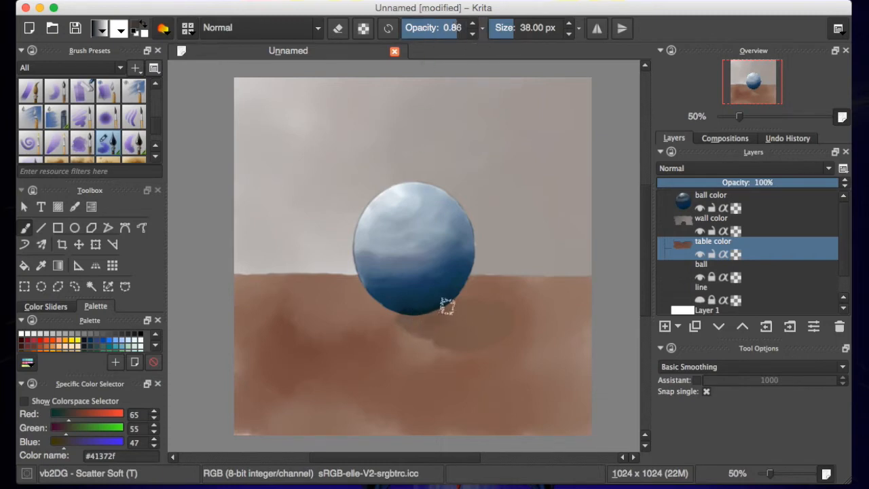
drag(448, 305, 441, 323)
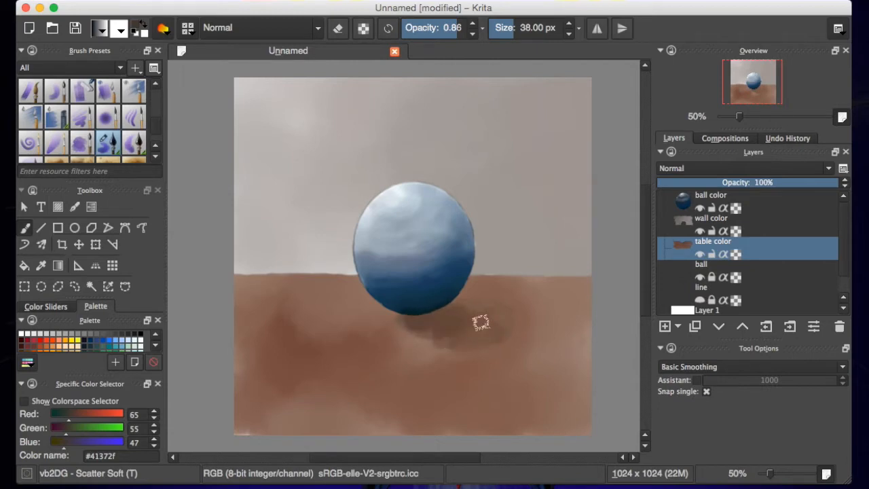
drag(482, 323, 460, 327)
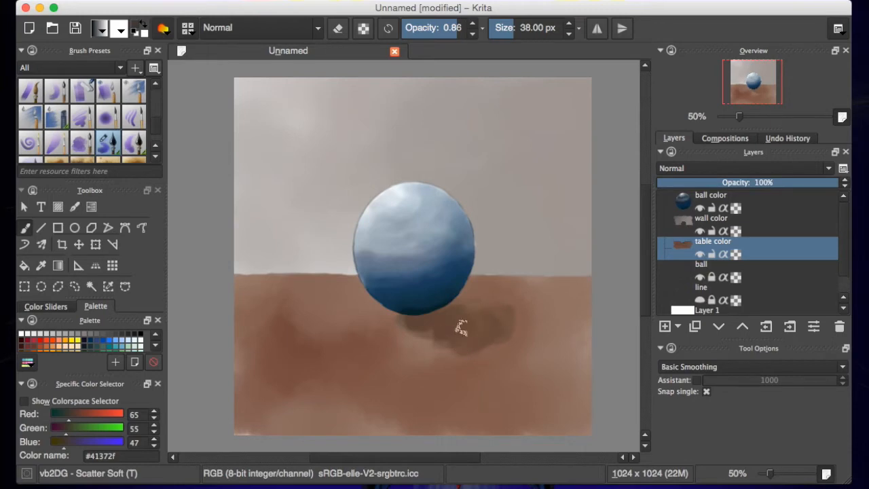
mouse_move(459, 335)
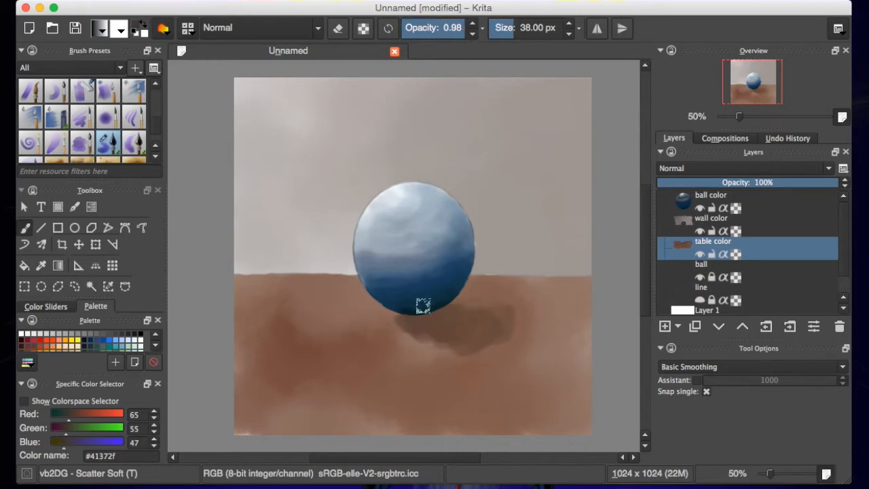
Darken the contact point, blend the shadow and extend it further right at lower opacity
drag(421, 305, 437, 312)
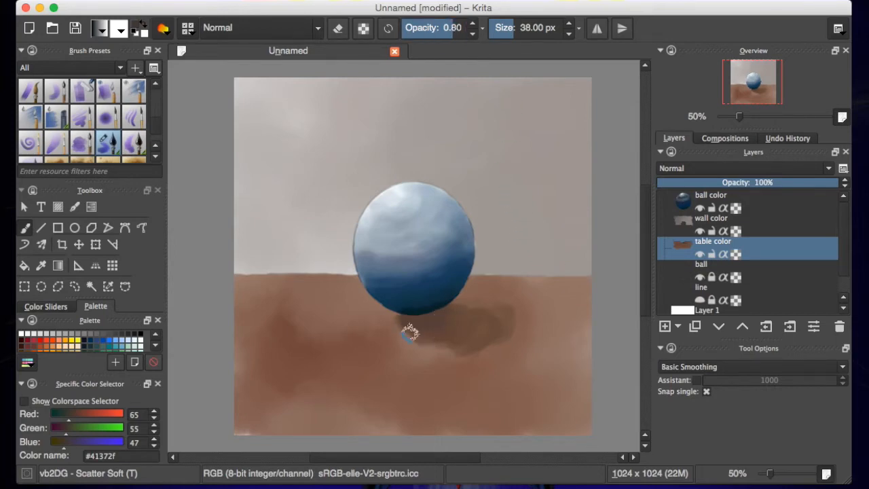
drag(410, 337, 459, 307)
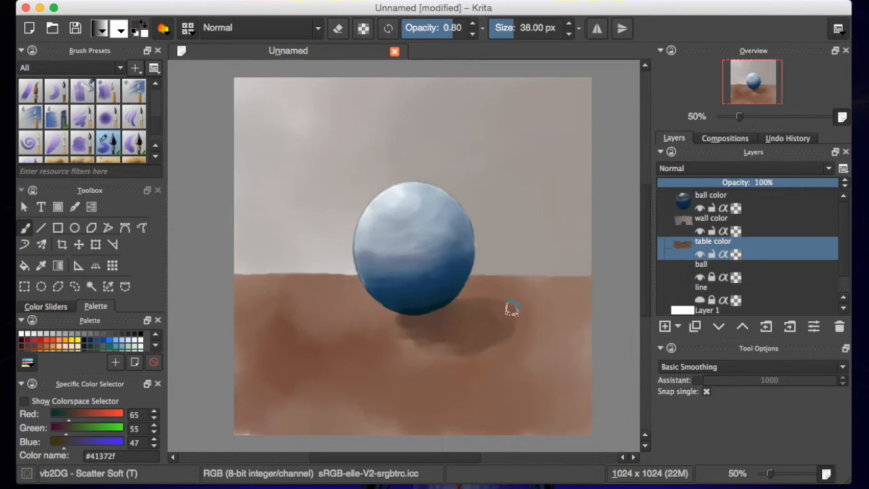
drag(509, 309, 405, 319)
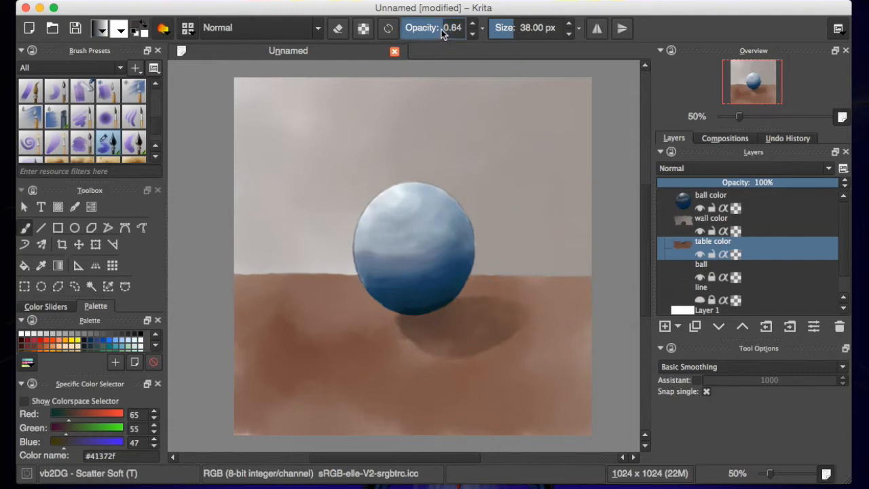
drag(407, 332, 410, 346)
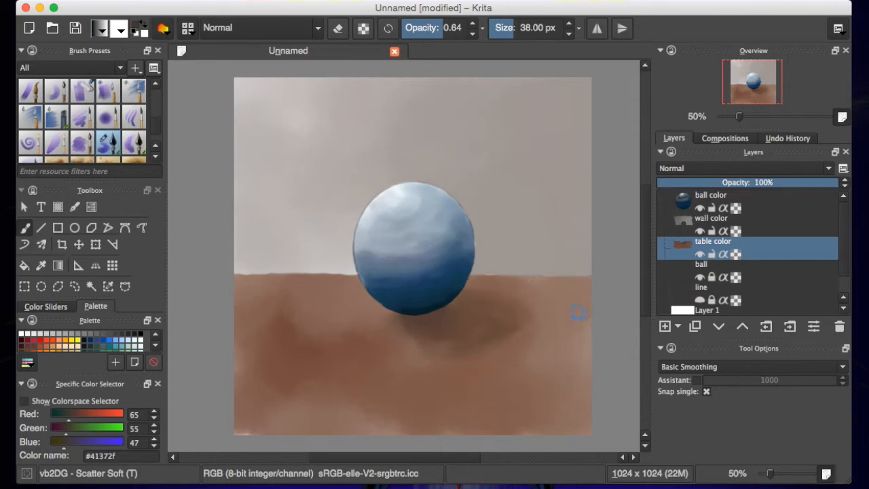
mouse_move(536, 223)
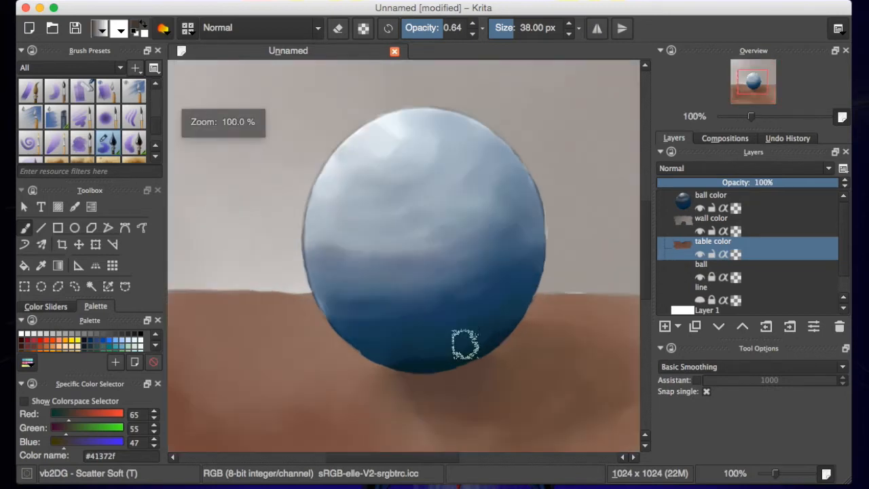
Bring up the pop-up palette to choose black and a 14 px brush for the contact shadow
right_click(464, 325)
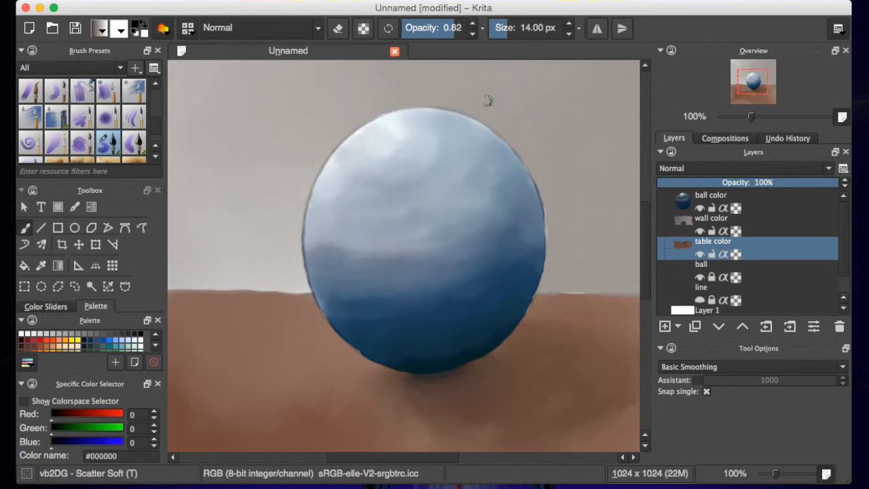
Erase stray shadow paint along the sphere's bottom and lower-right edge at 100% zoom
scroll(down, 3)
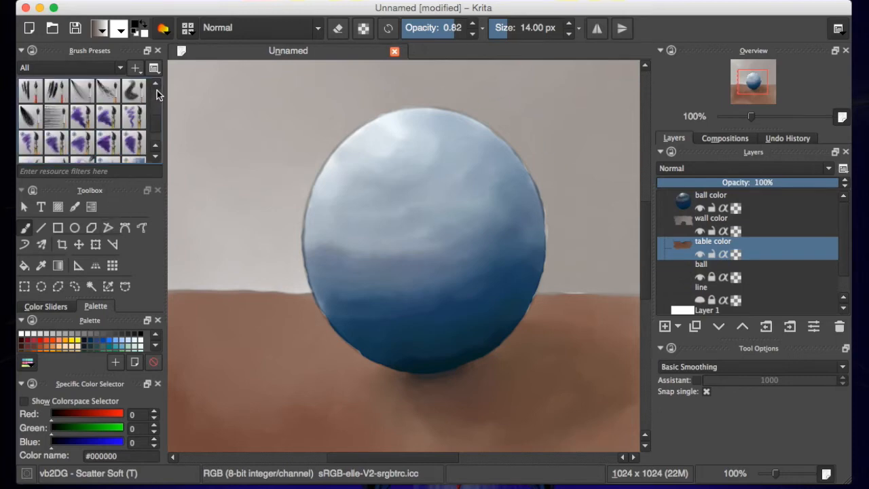
scroll(down, 3)
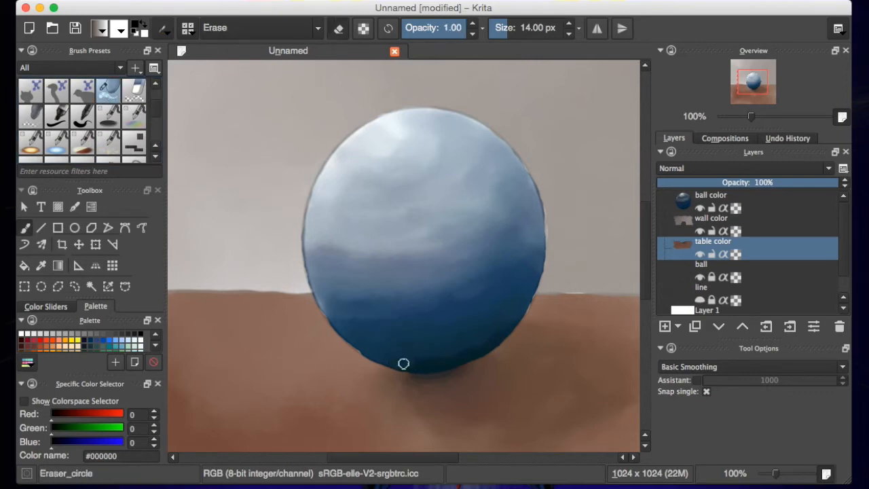
drag(404, 363, 450, 355)
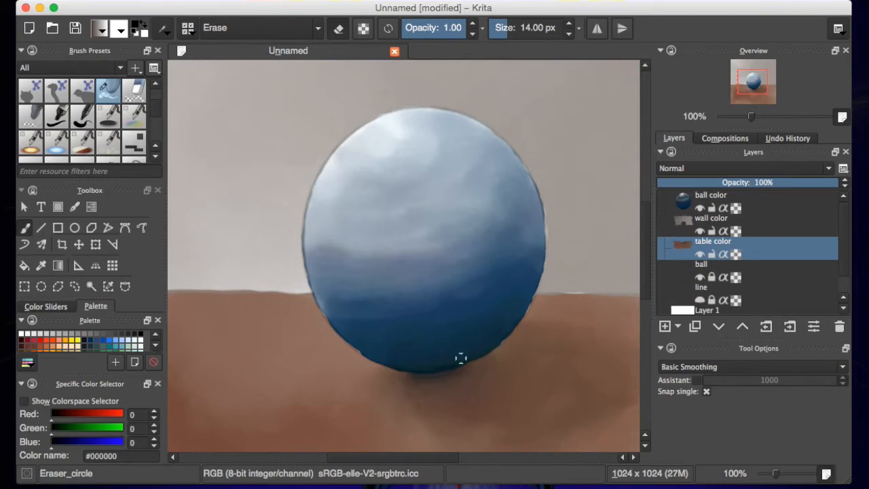
drag(461, 358, 394, 364)
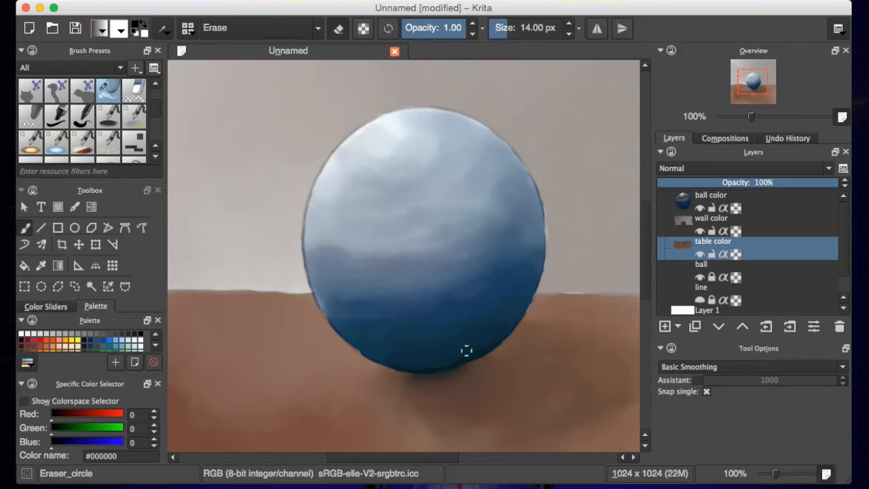
drag(467, 350, 482, 355)
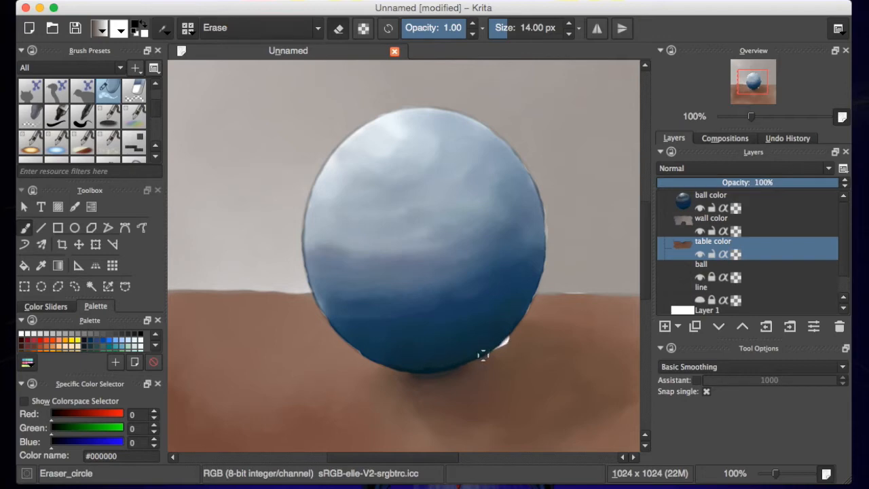
drag(482, 353, 472, 352)
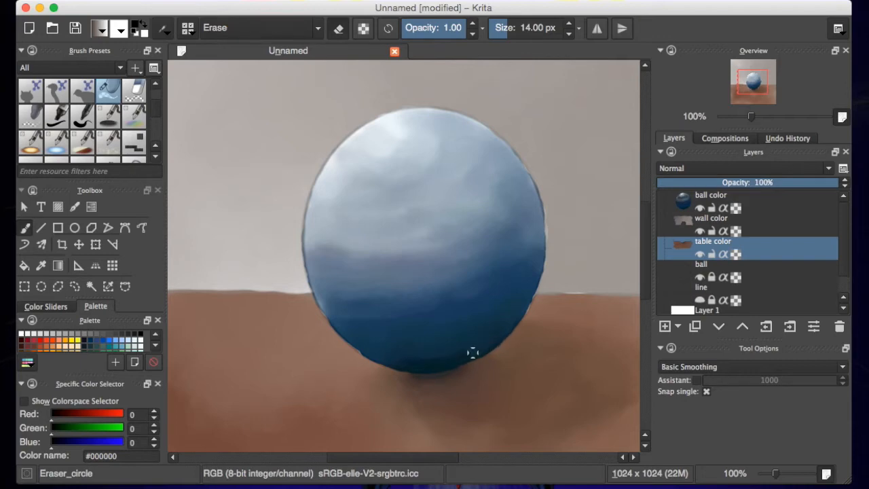
drag(473, 352, 442, 364)
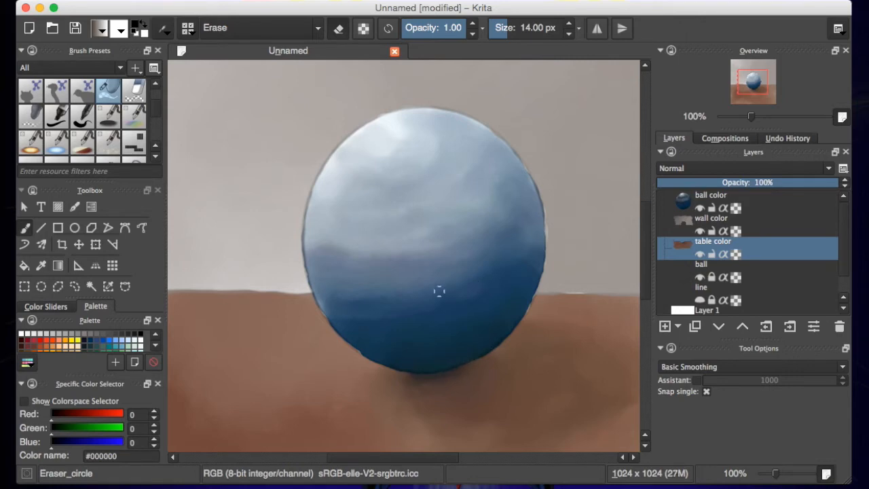
scroll(down, 3)
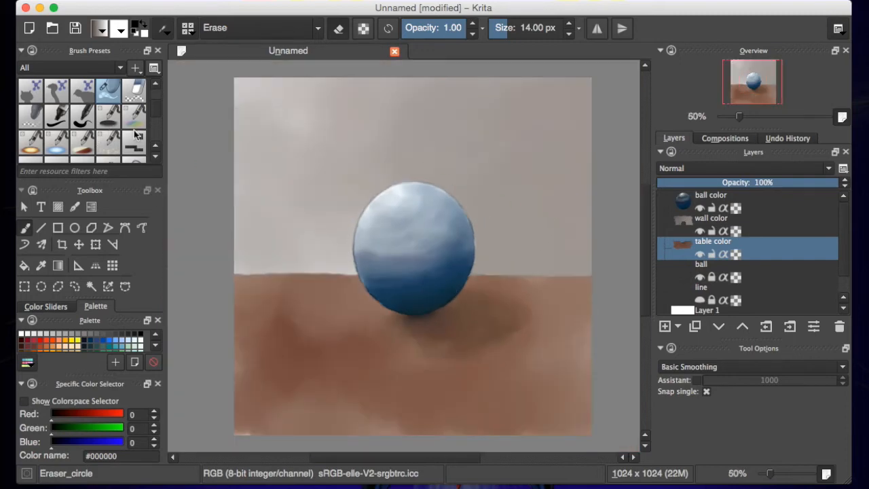
On the wall color layer, shade the wall right of the sphere with a muted grey-brown at low opacity
click(715, 217)
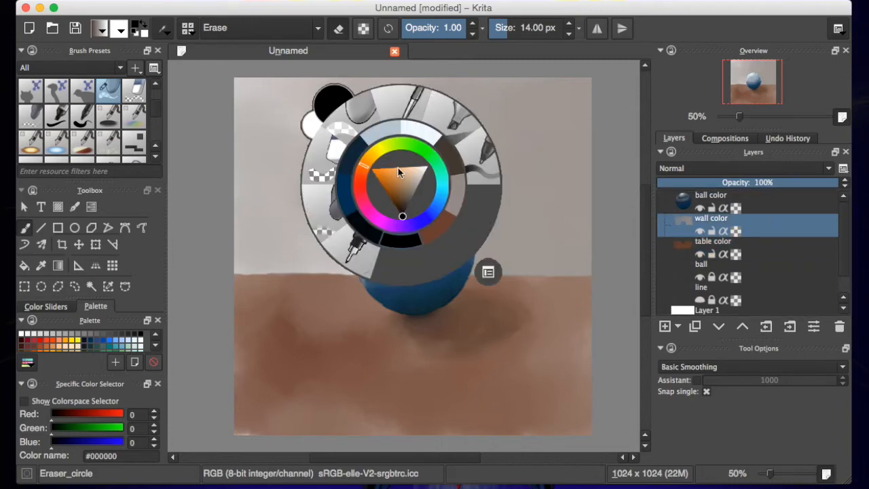
click(409, 198)
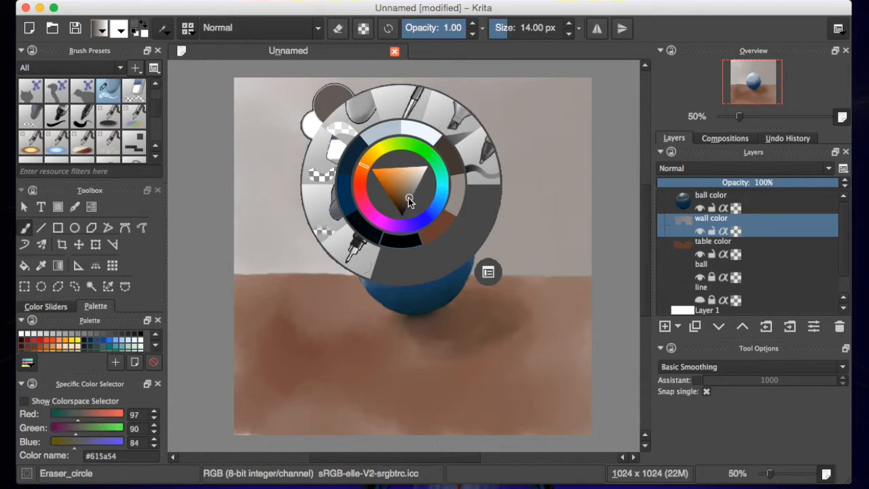
click(410, 193)
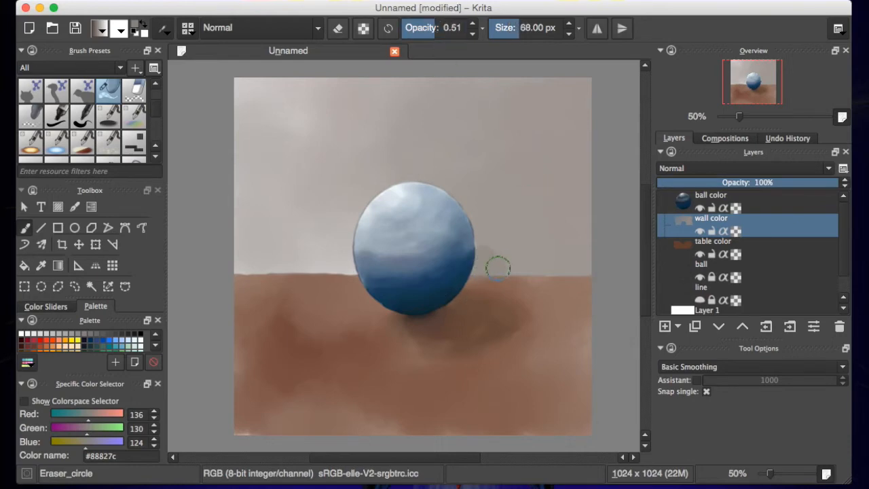
drag(500, 266, 465, 237)
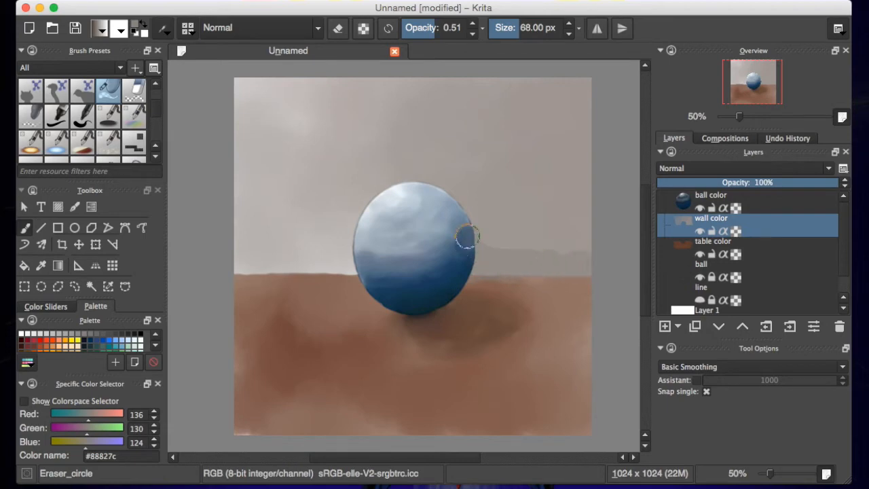
drag(469, 234, 573, 234)
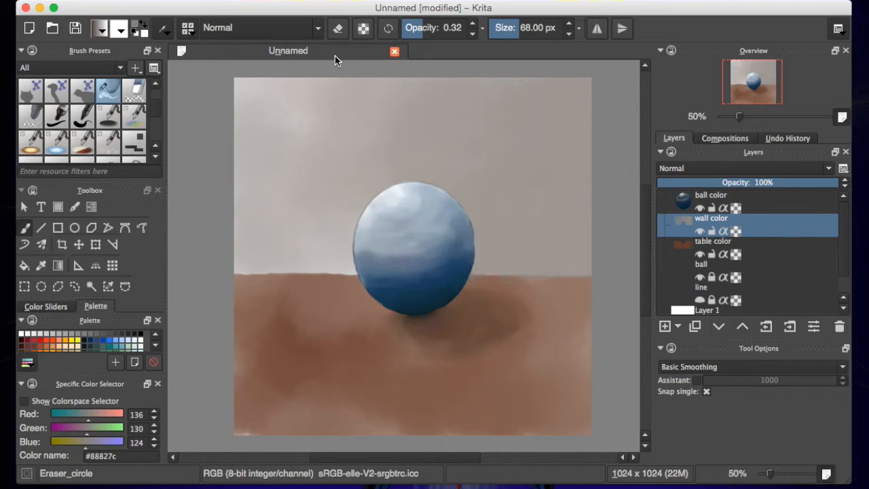
mouse_move(158, 114)
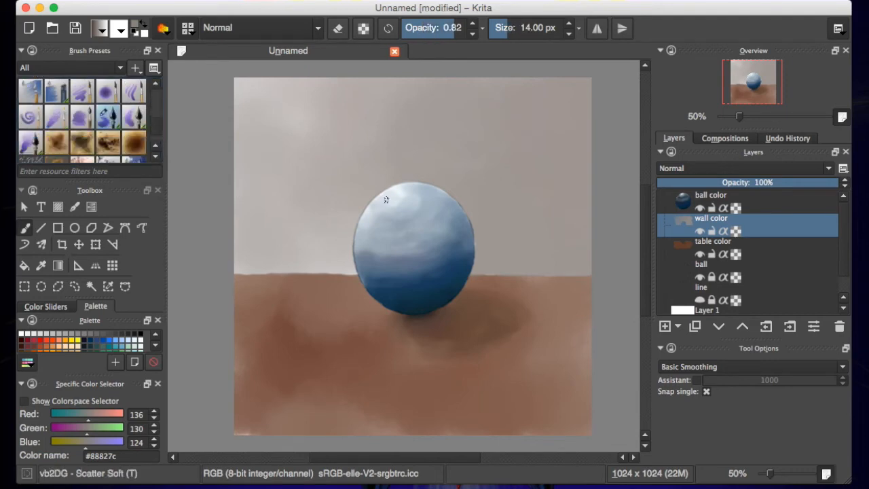
Dab soft mottled grey-brown texture on the wall above and upper-right of the sphere
drag(386, 199, 455, 266)
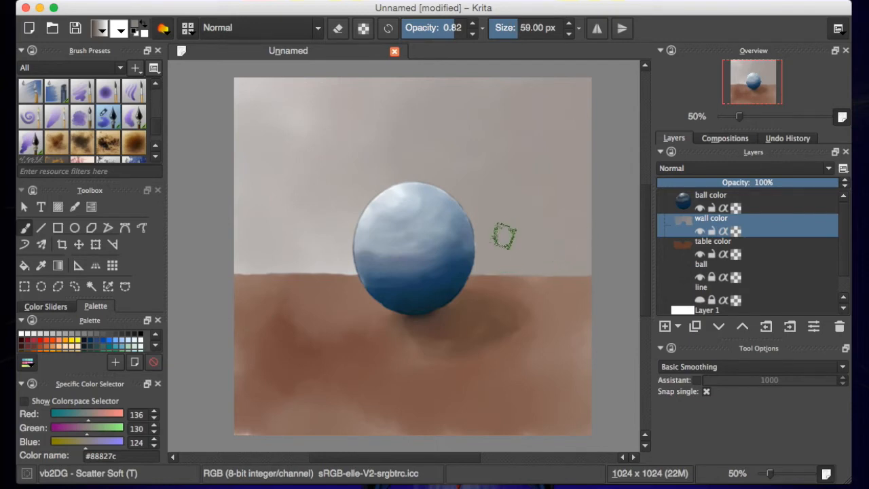
mouse_move(535, 220)
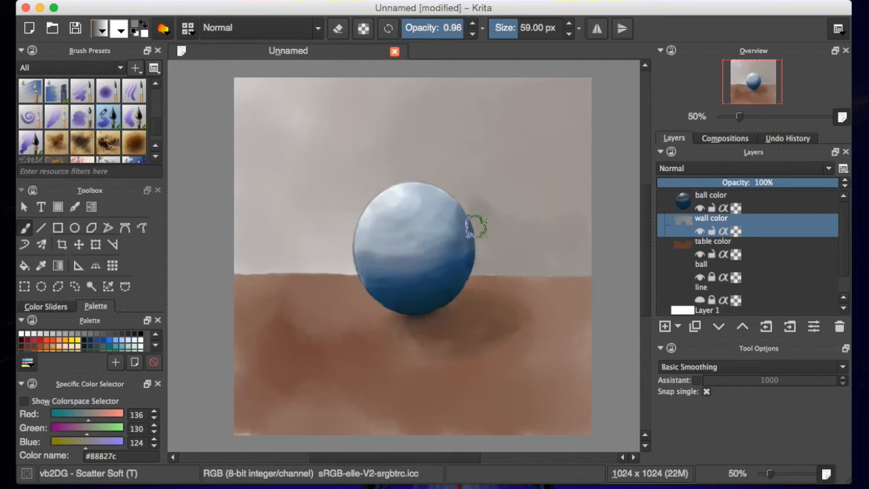
drag(475, 228, 488, 242)
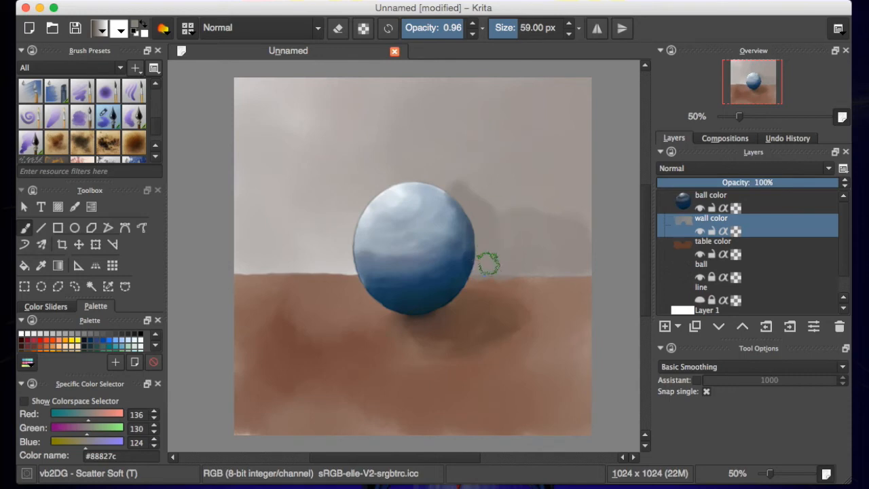
mouse_move(501, 251)
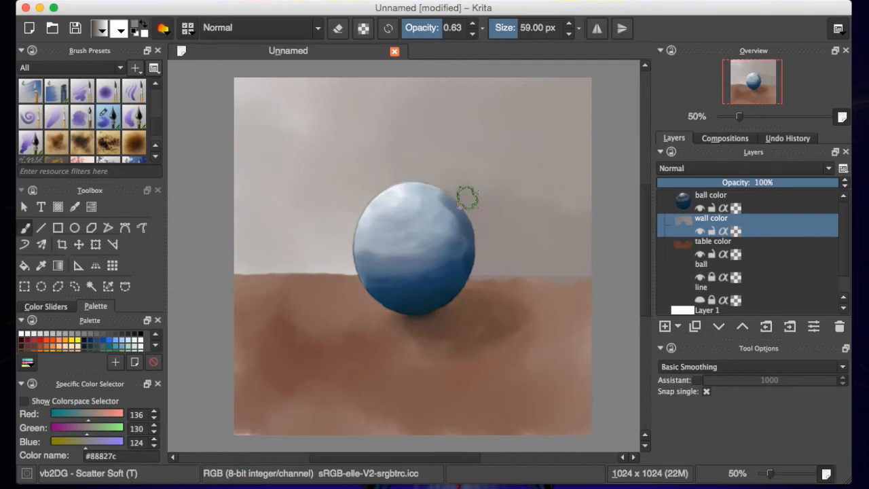
mouse_move(337, 216)
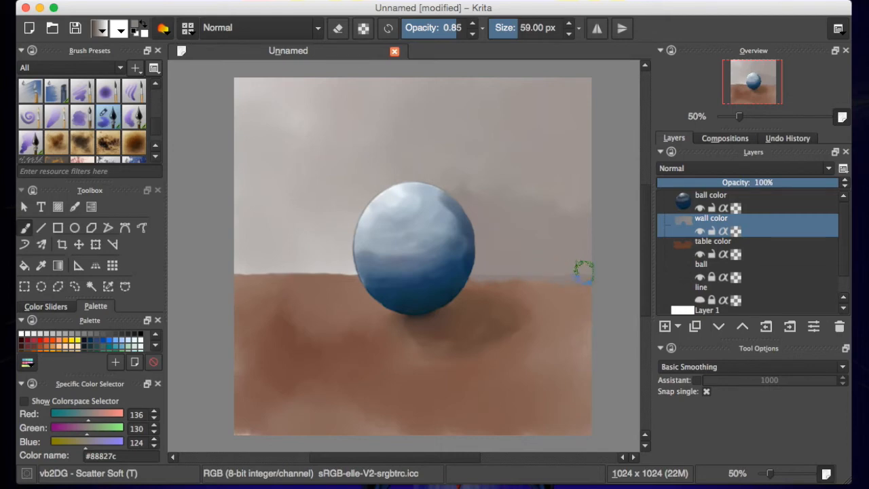
mouse_move(538, 239)
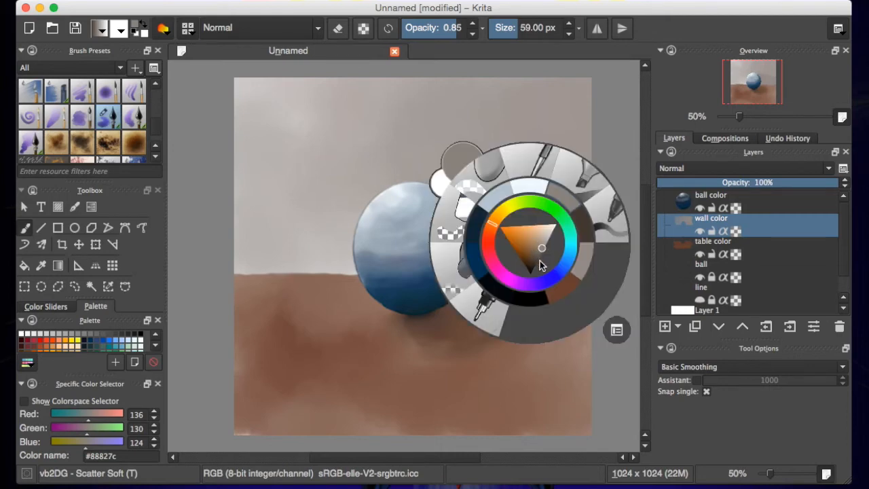
Pick a darker grey-brown from the pop-up palette for the wall shadow
click(489, 280)
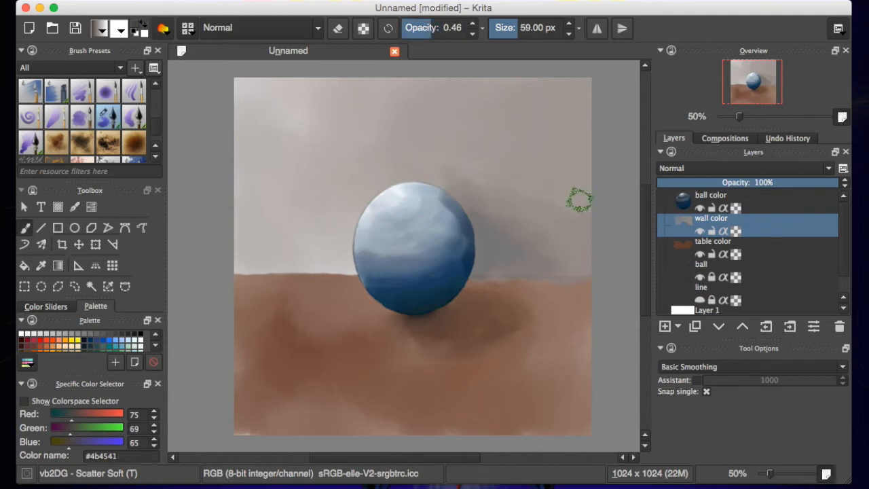
mouse_move(538, 233)
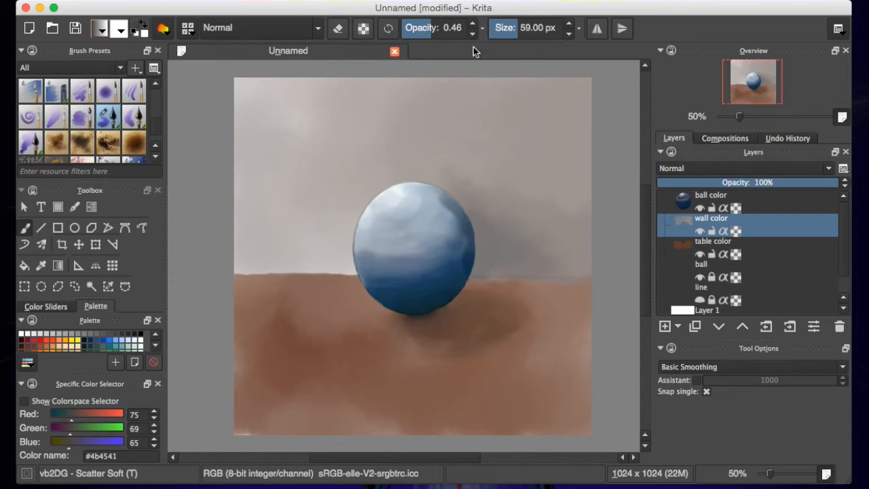
Switch to the round Eraser_circle preset and blend the wall shading beside the sphere's upper right
scroll(down, 3)
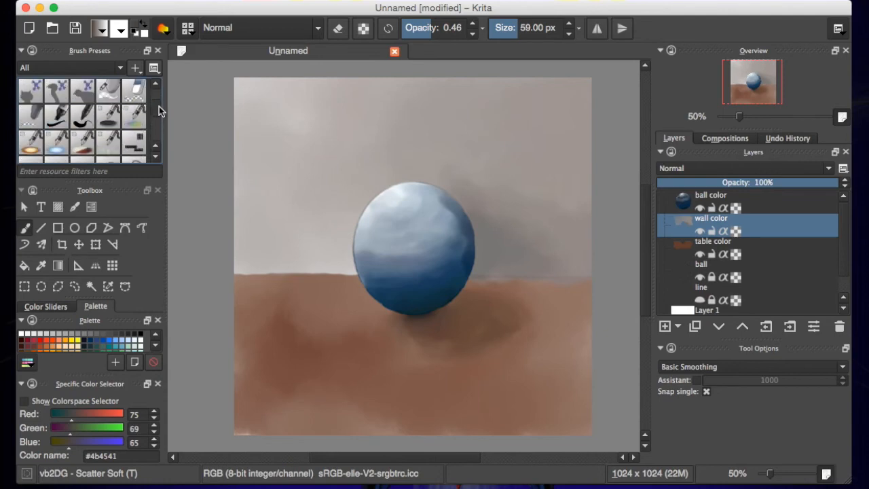
mouse_move(108, 98)
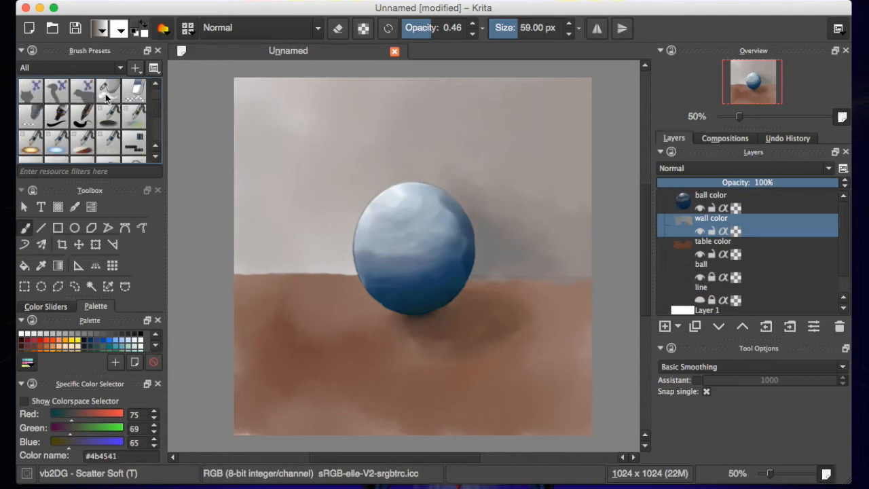
click(109, 89)
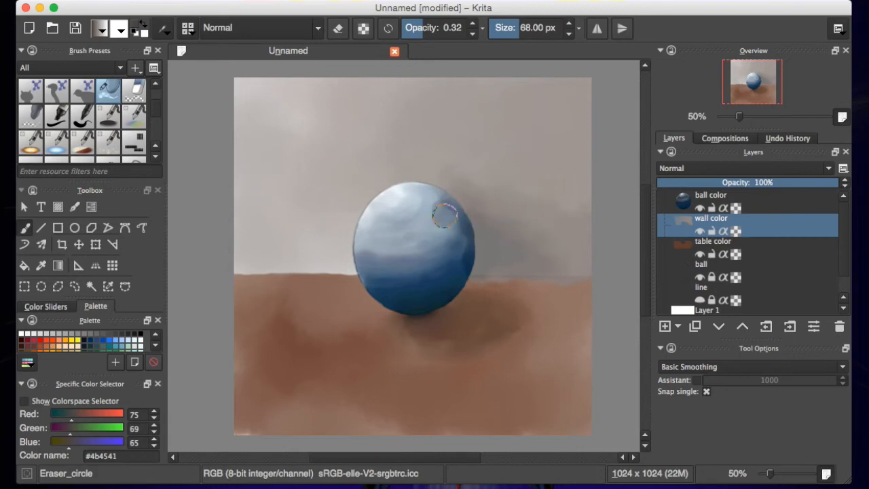
drag(445, 216, 424, 244)
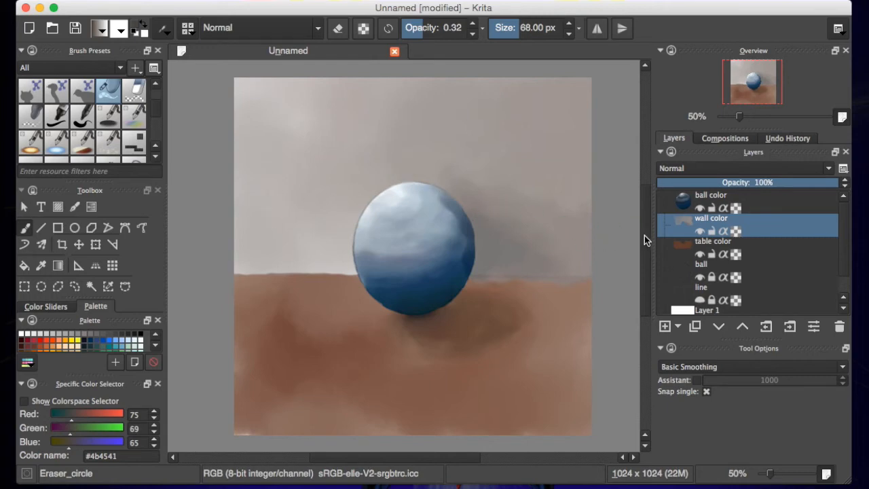
Soften the sphere's top-right edge, then erase wall paint spilling over its right edge
scroll(down, 3)
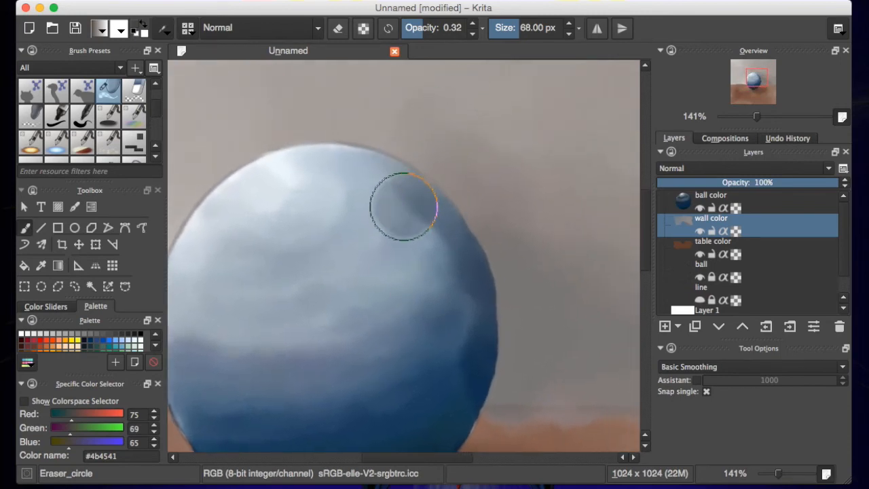
drag(401, 204, 414, 203)
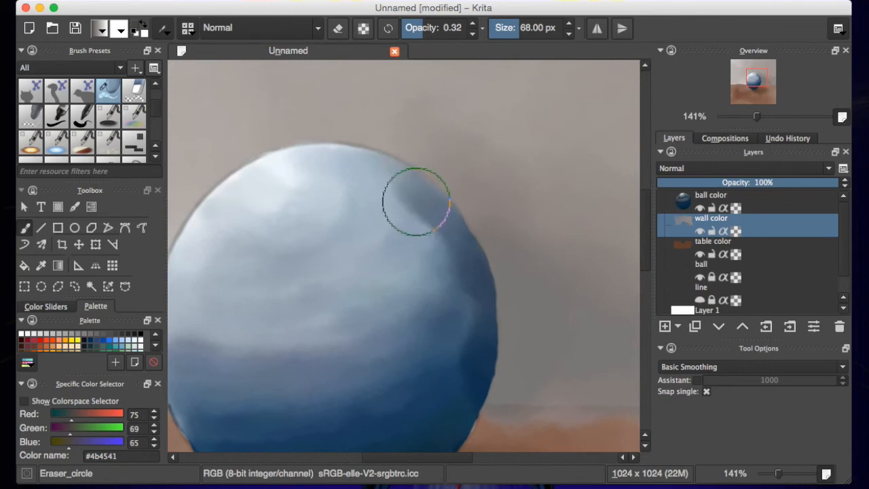
click(337, 27)
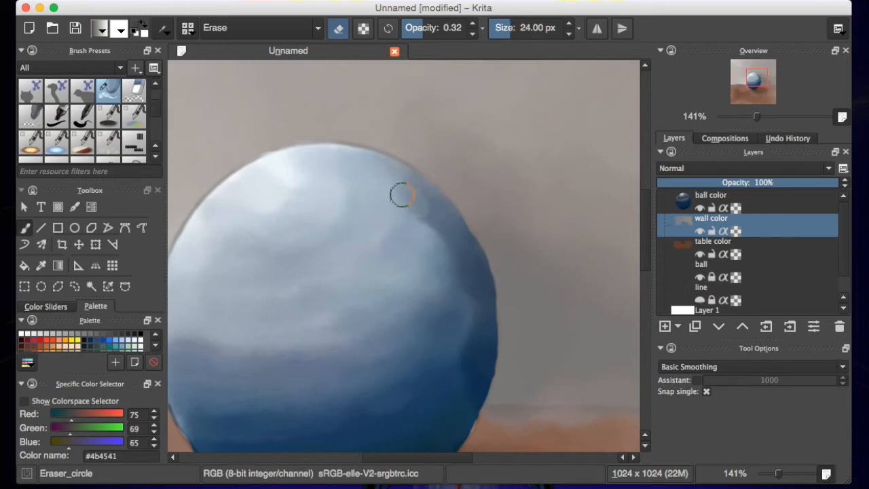
mouse_move(450, 252)
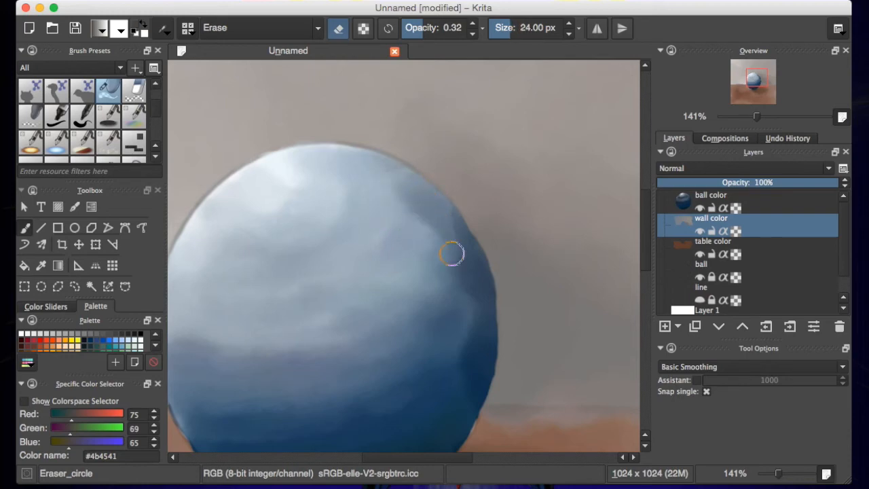
drag(451, 255, 467, 250)
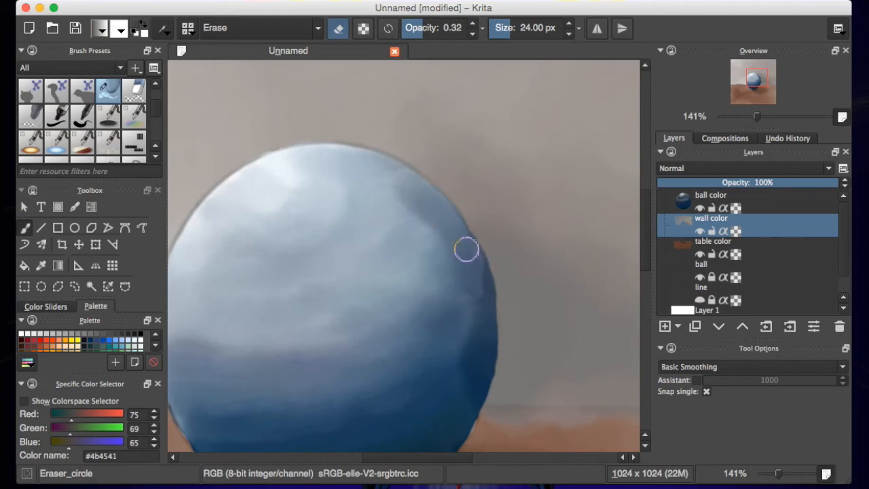
drag(467, 250, 483, 355)
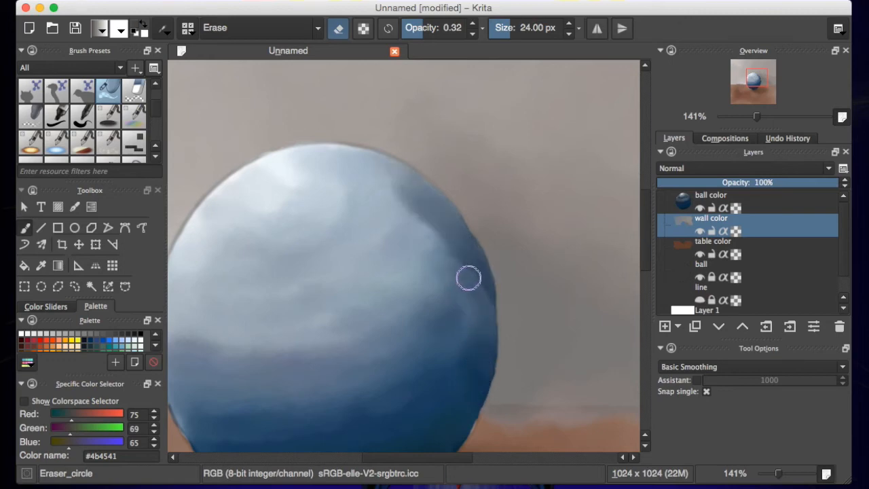
Clear remaining overspill down the sphere's right side, lower right and upper-right rim
drag(468, 278, 455, 242)
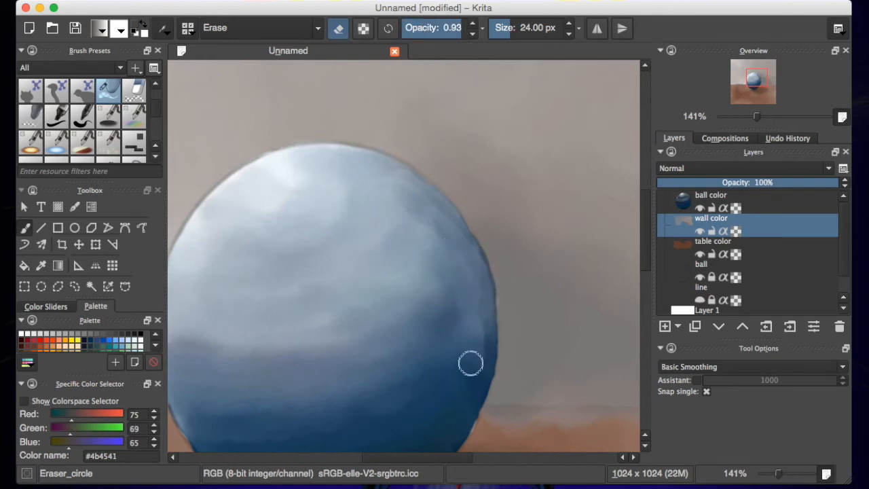
drag(470, 363, 439, 366)
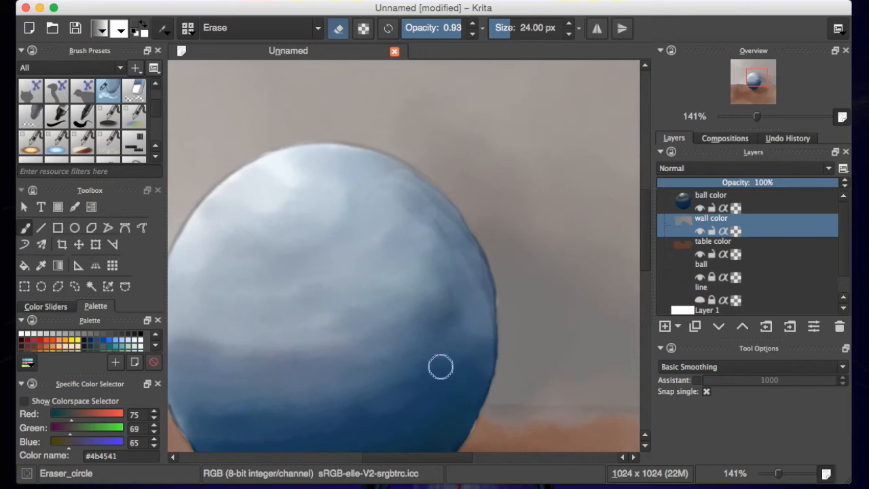
drag(440, 366, 415, 367)
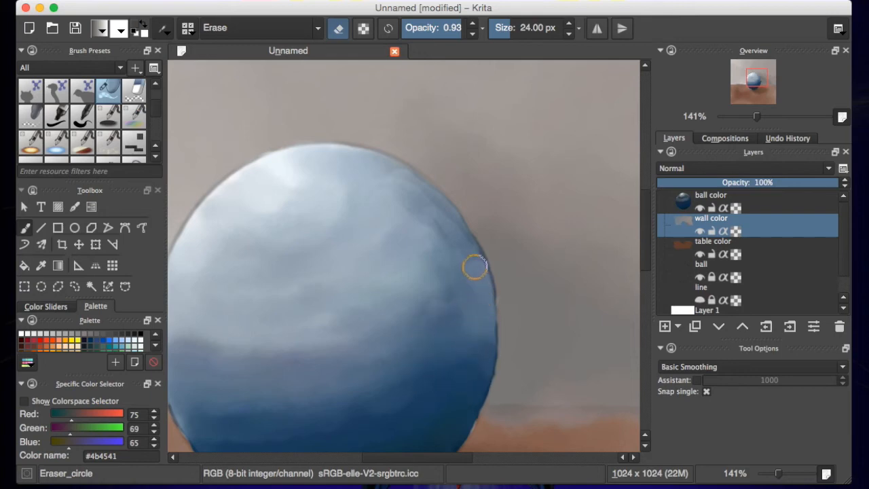
drag(475, 266, 473, 260)
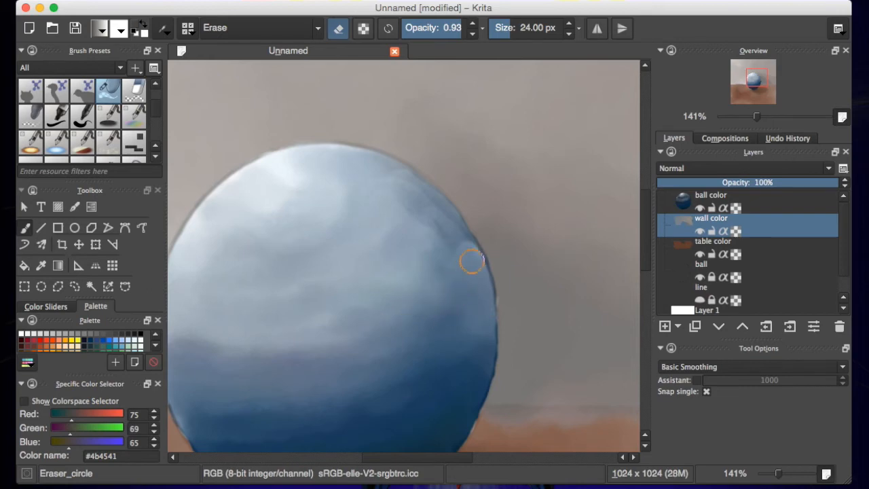
drag(473, 260, 404, 184)
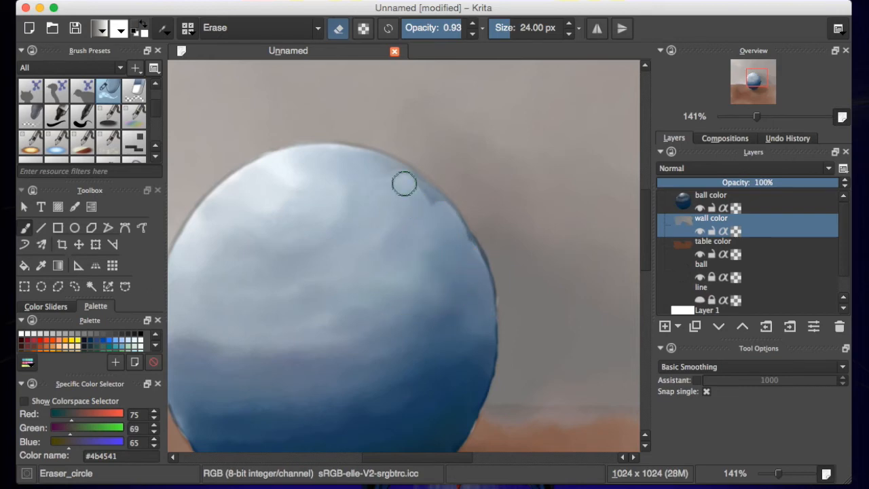
drag(405, 183, 410, 185)
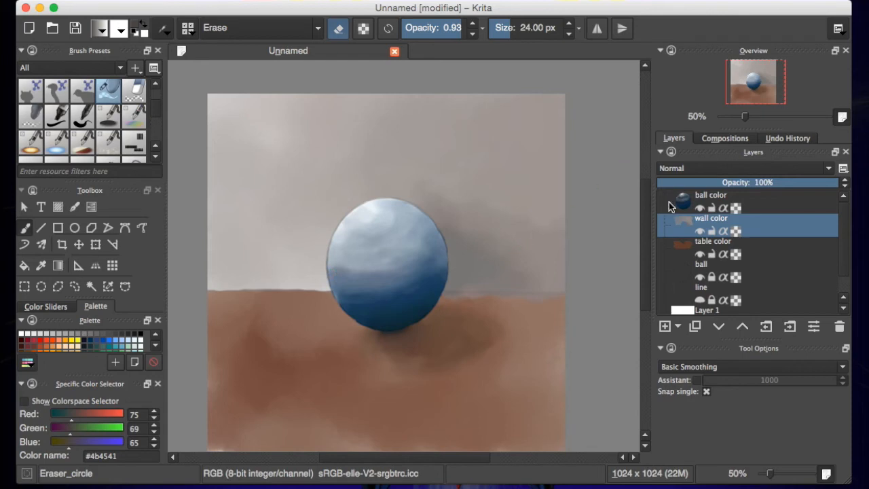
Add a new paint layer on top and set brush blending to Normal
click(664, 326)
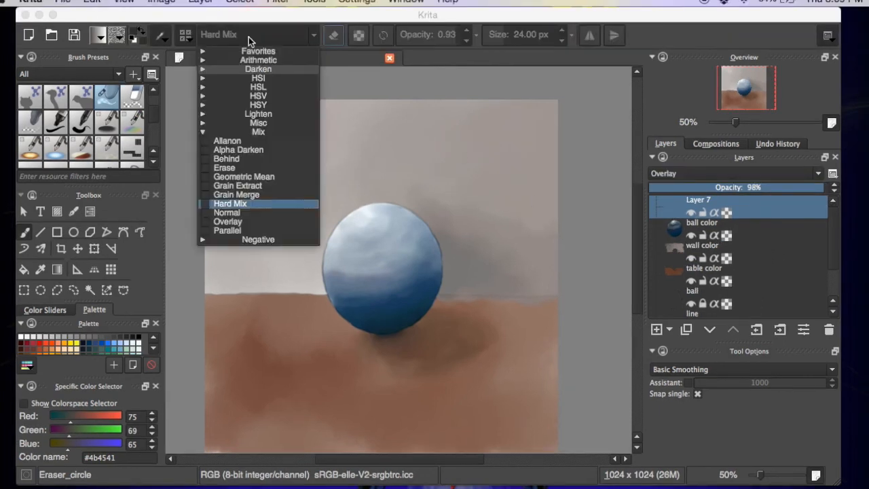
click(236, 194)
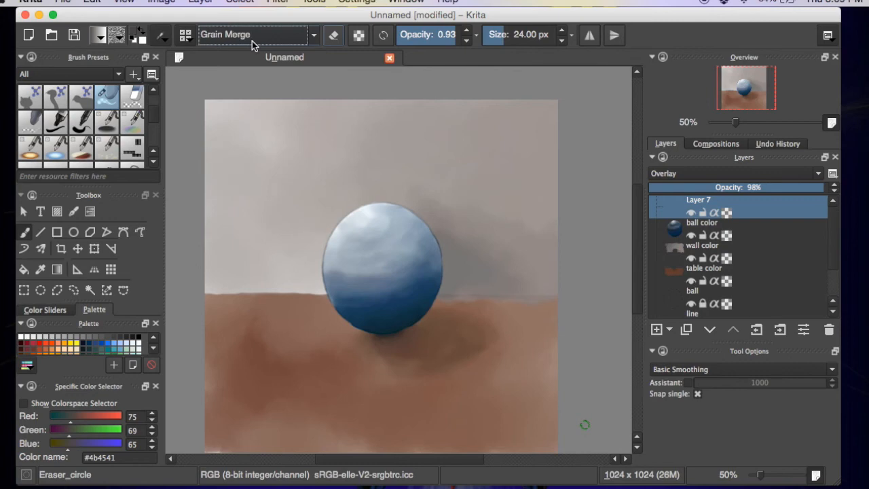
click(255, 36)
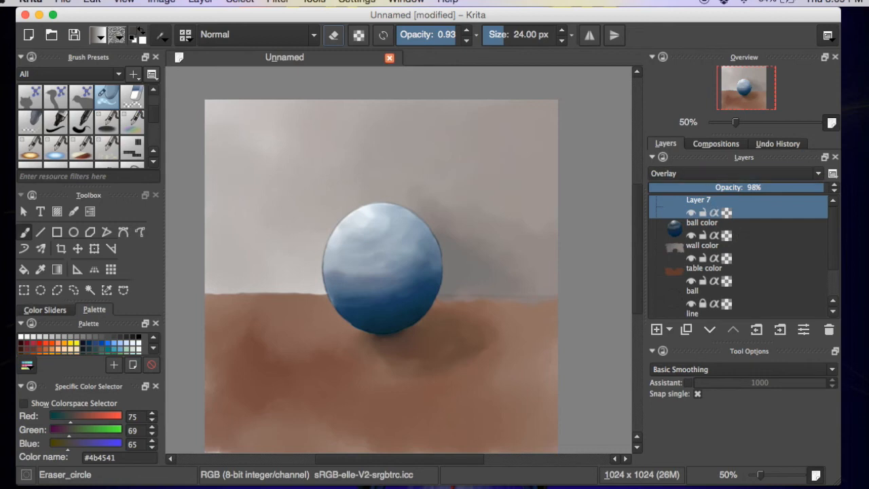
Fill the new layer with the 03_default-paper.png pattern via Edit > Fill with Pattern
click(118, 36)
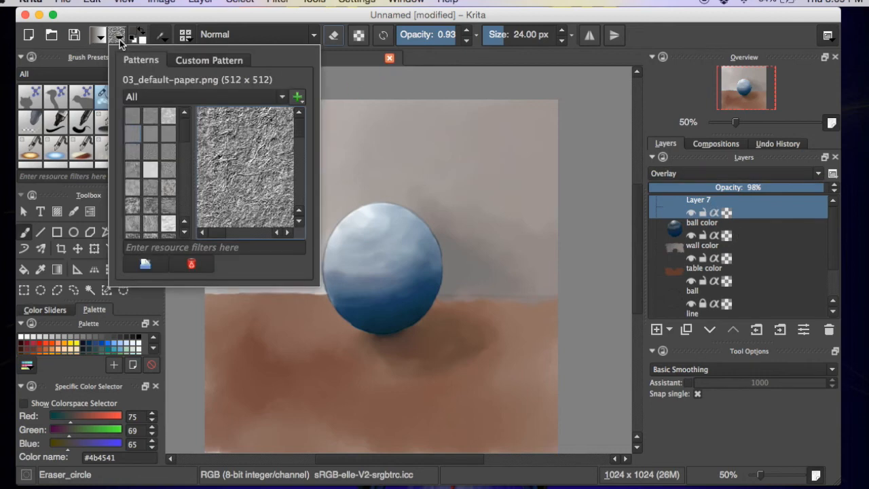
click(150, 170)
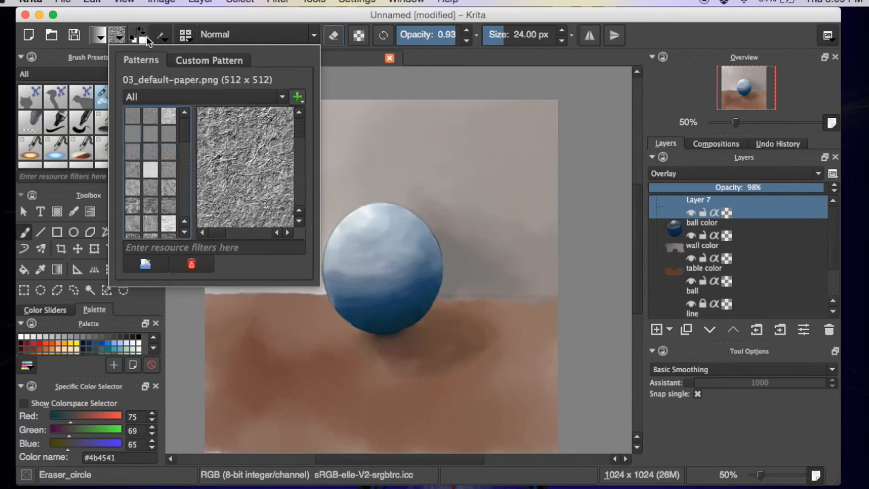
click(93, 3)
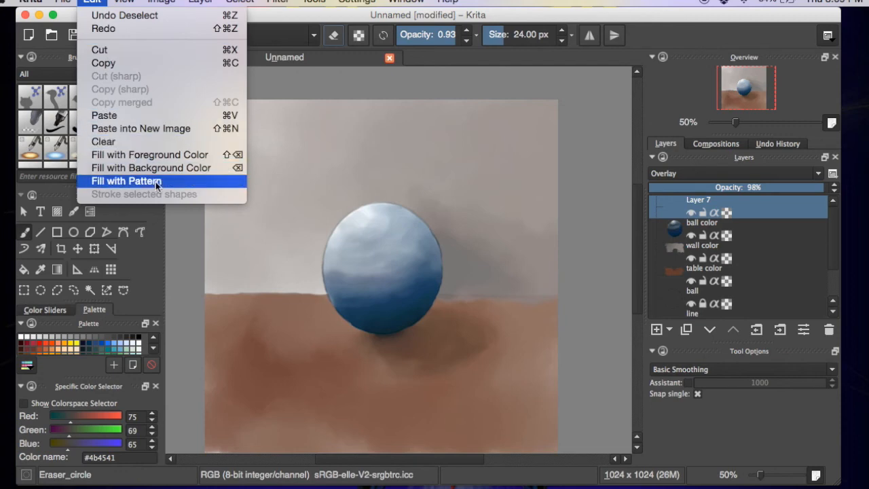
click(126, 181)
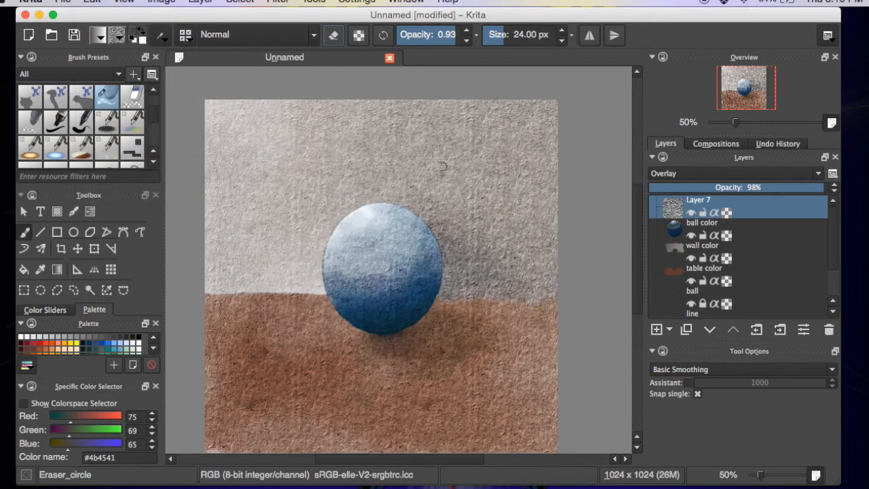
Adjust the texture layer's opacity to about 51%
drag(831, 187, 814, 187)
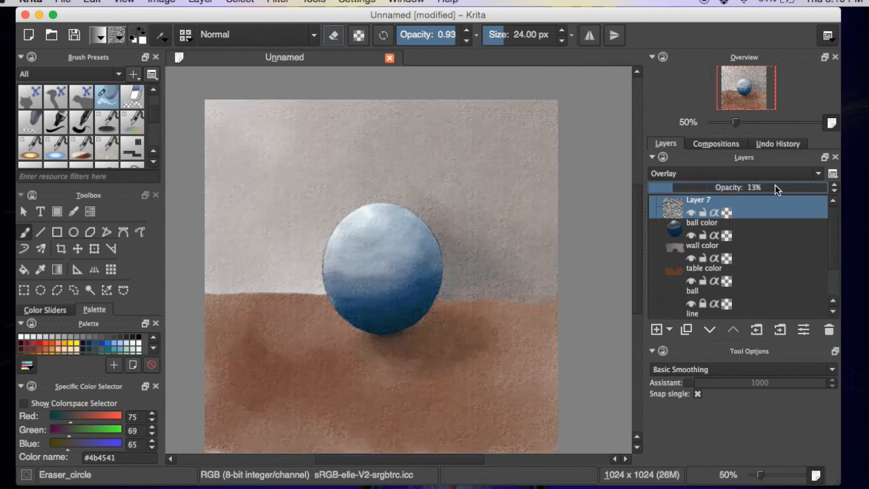
drag(667, 187, 693, 187)
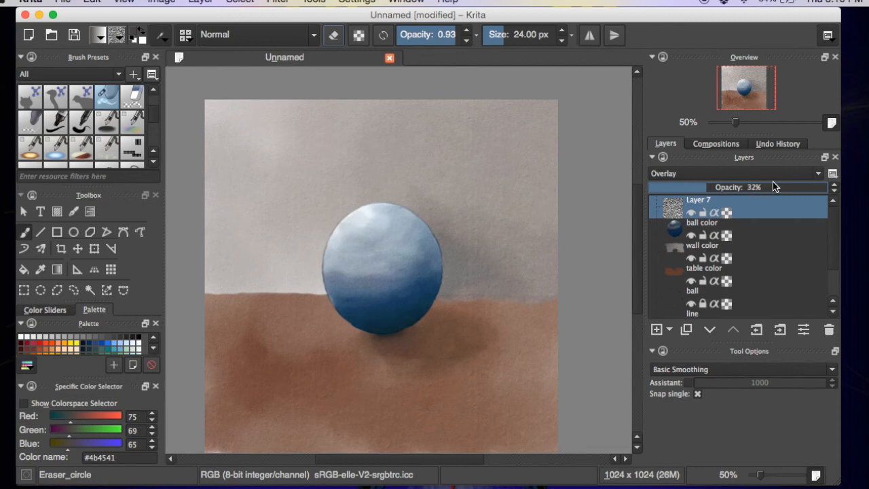
drag(679, 187, 699, 188)
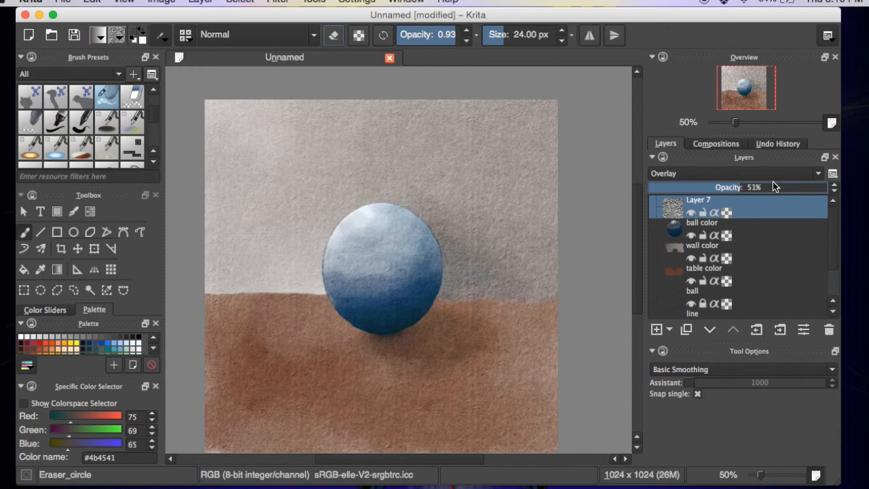
mouse_move(775, 275)
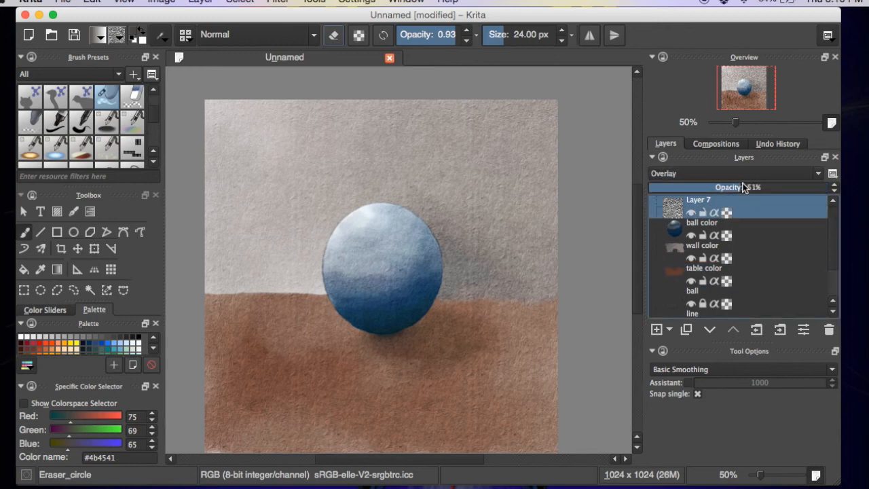
Try Grain Merge, Copy and Mix blending, then settle on Overlay for the texture layer
click(736, 174)
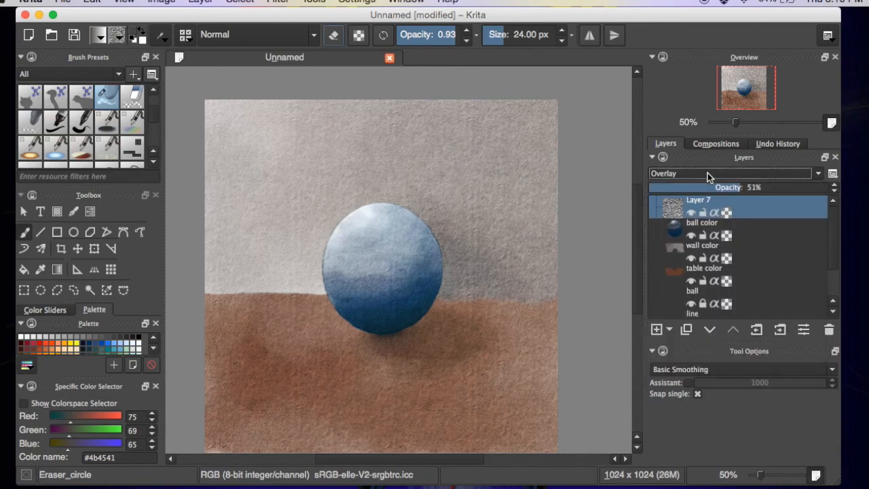
click(736, 174)
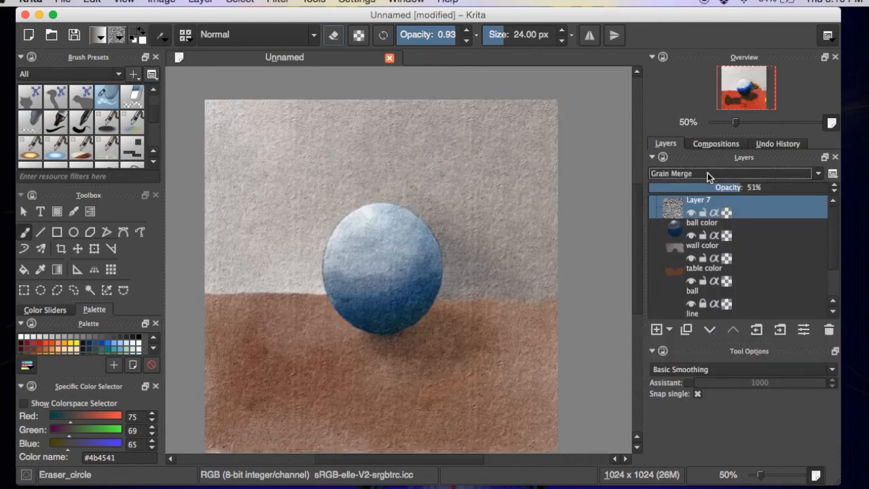
click(733, 174)
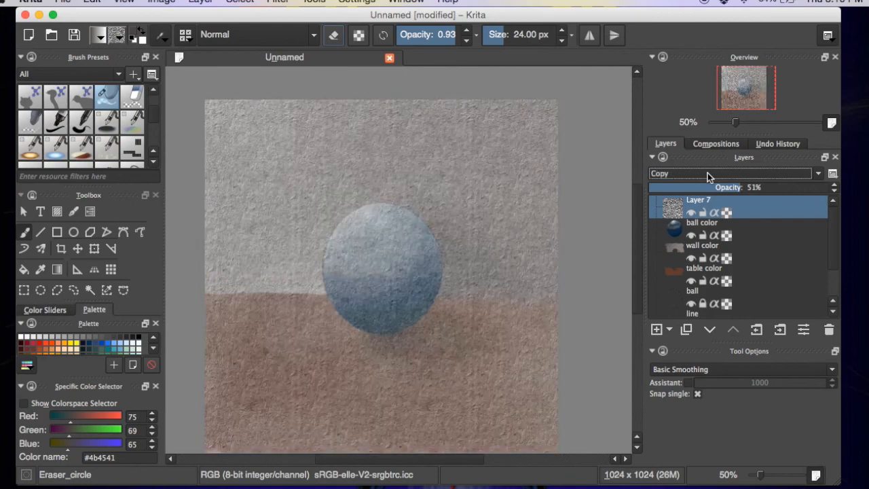
click(733, 174)
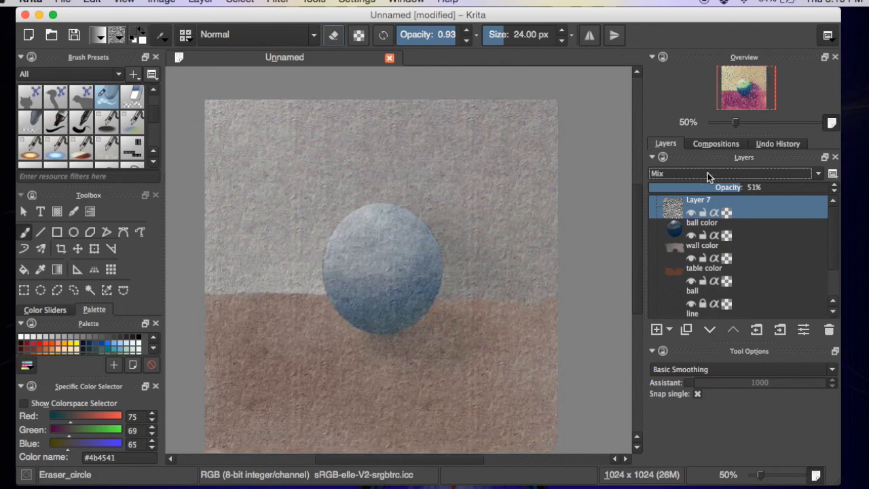
click(736, 174)
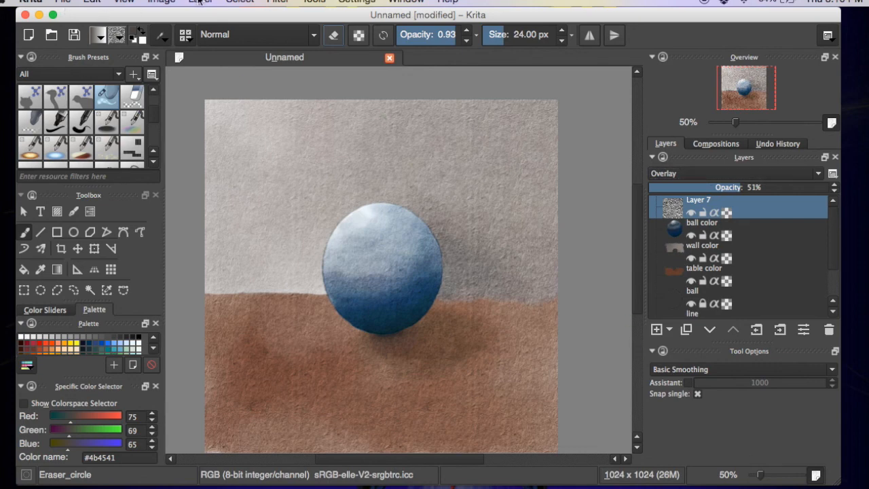
Flatten the image via Layer > Flatten image, confirming the hidden-layers warning
click(201, 1)
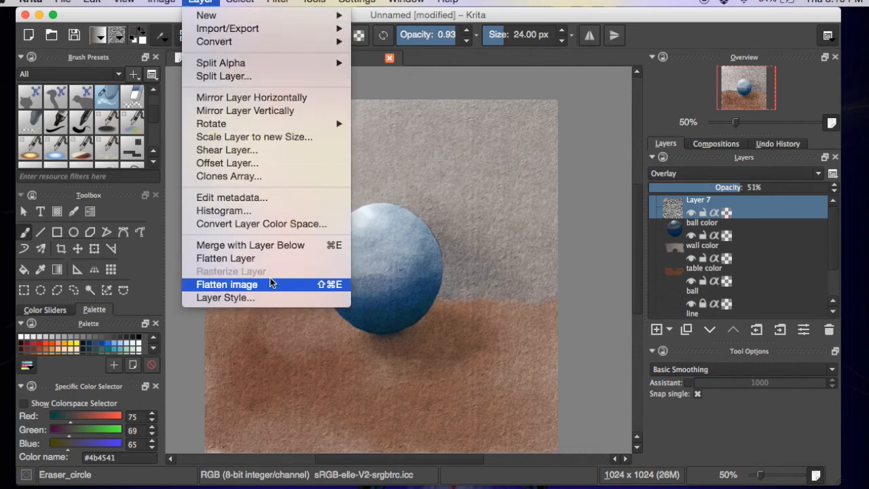
click(227, 284)
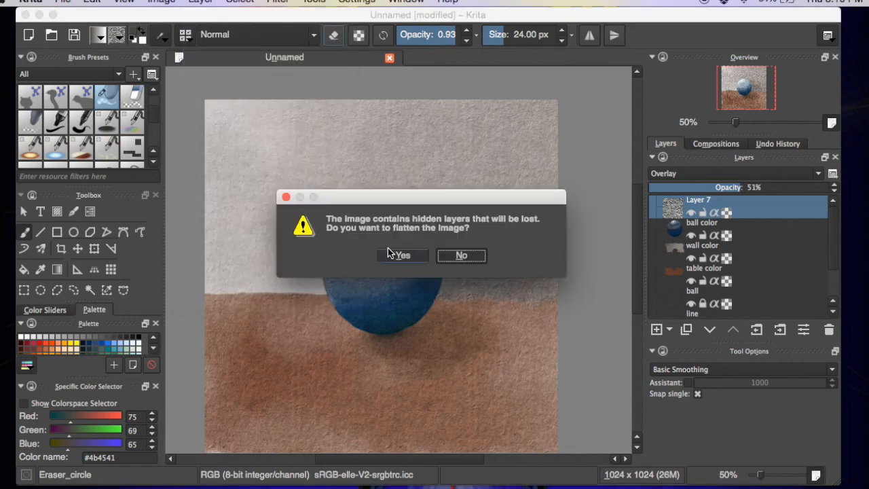
mouse_move(391, 257)
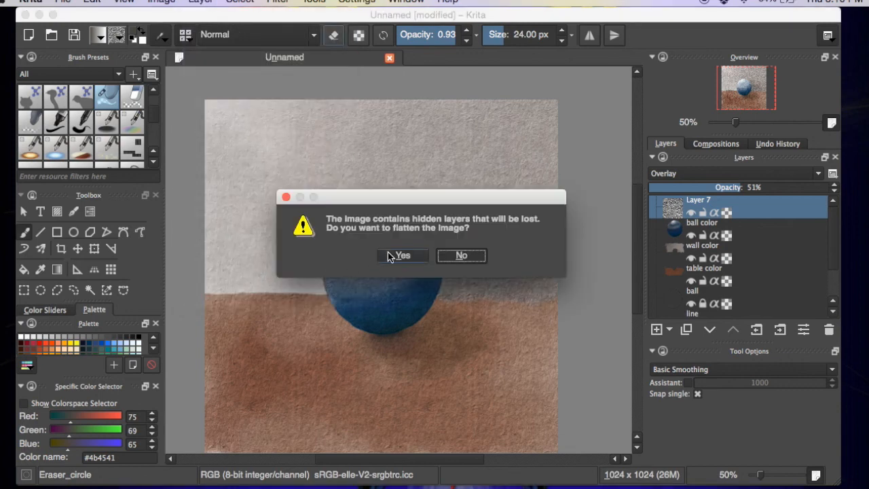
click(402, 255)
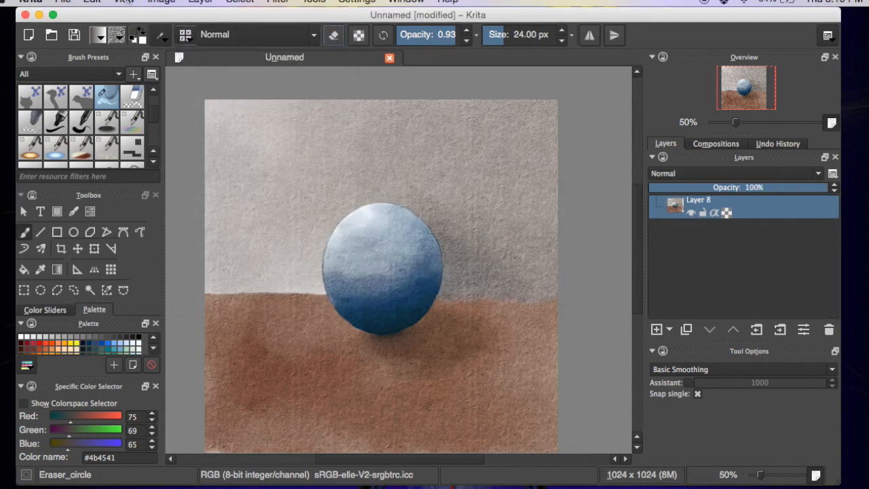
Start Save As, name the file painting.kra, and begin choosing the destination folder
click(61, 3)
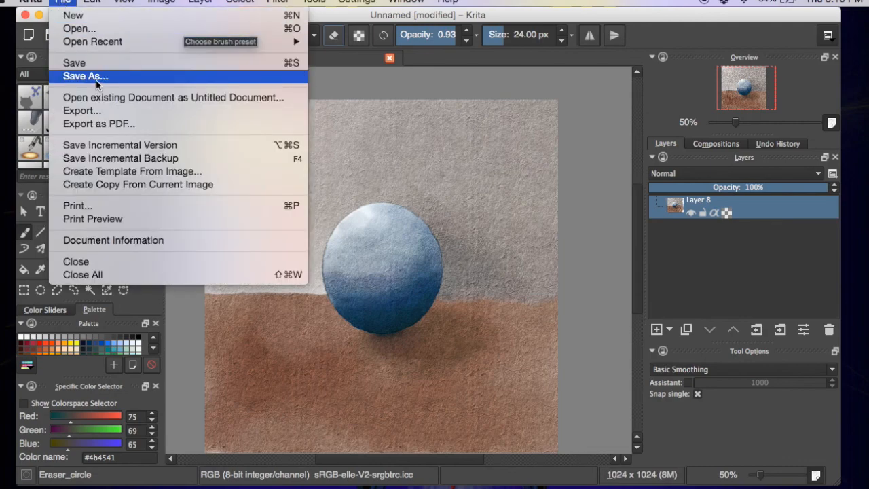
click(98, 76)
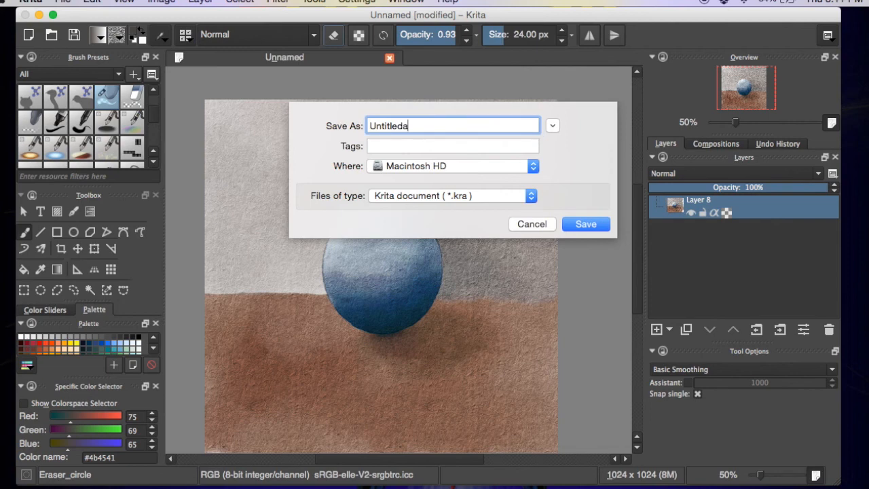
key(BackSpace)
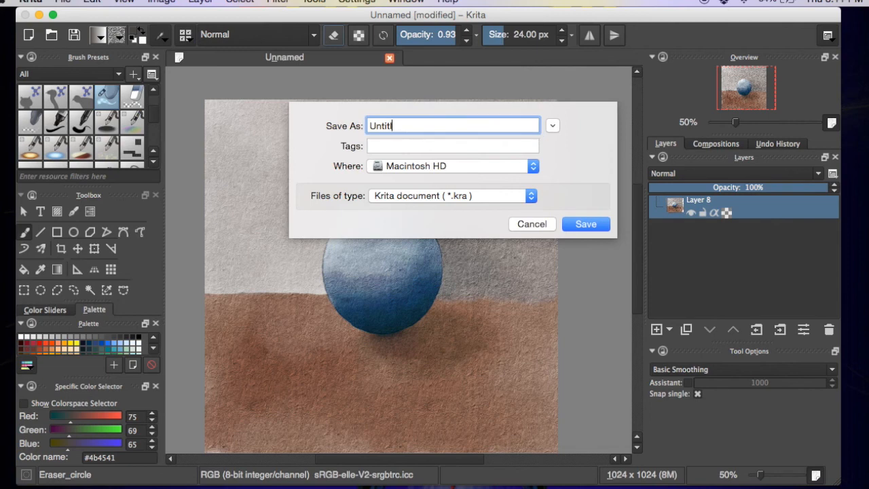
text(pai)
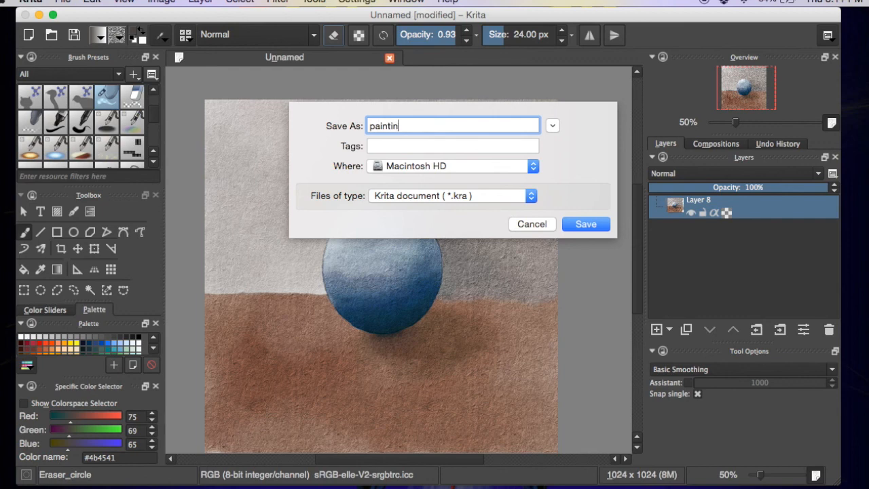
text(g)
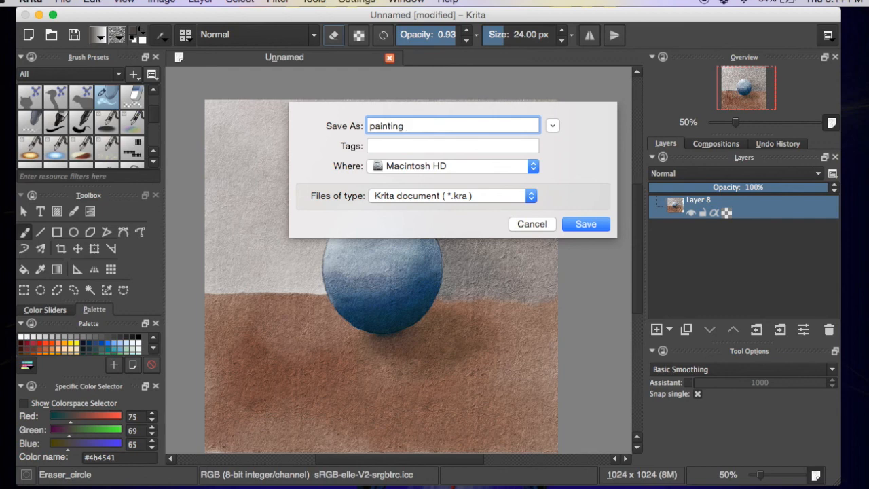
text(.k)
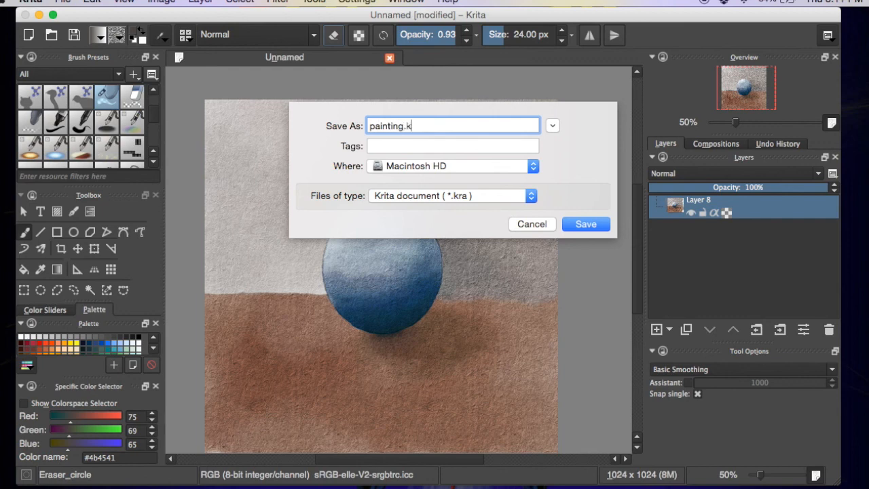
text(ra)
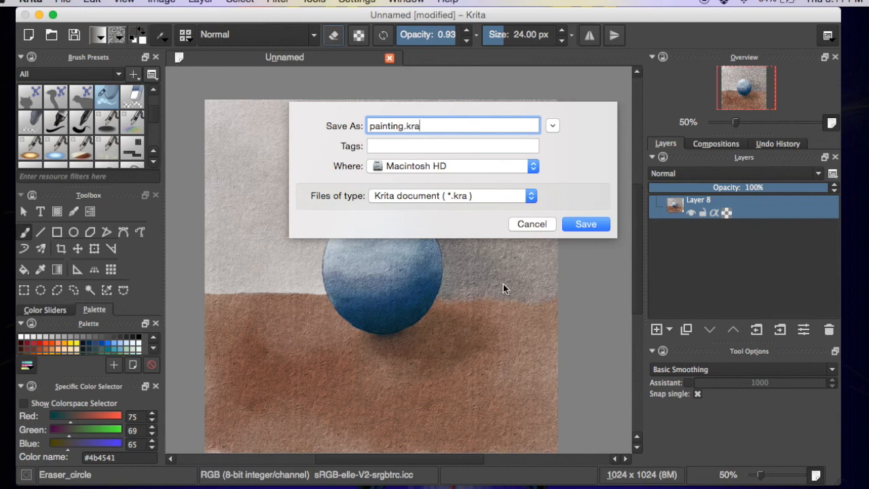
click(532, 165)
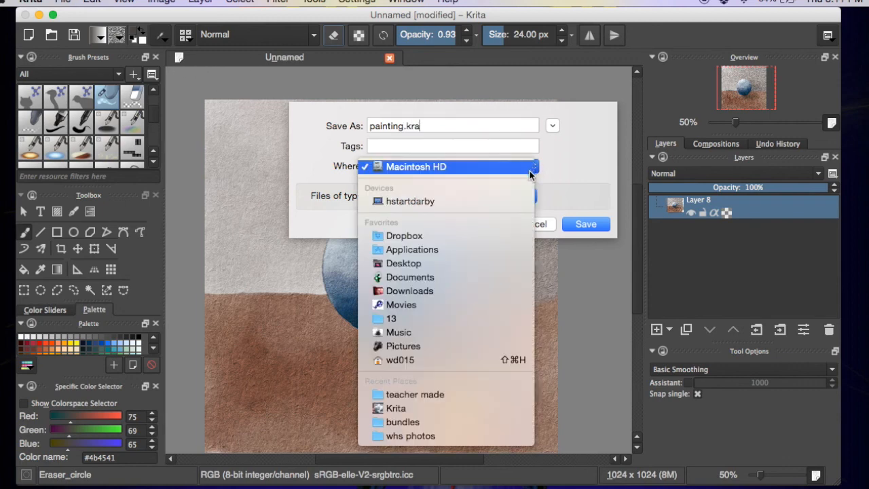
mouse_move(403, 263)
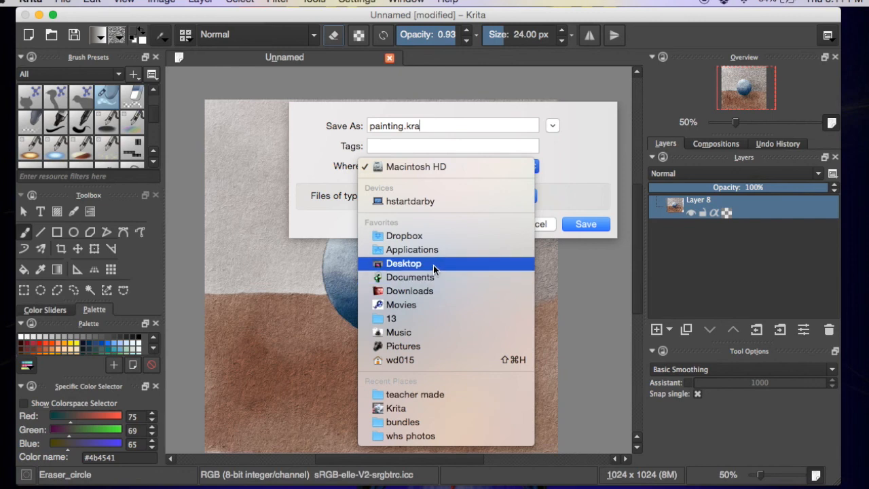